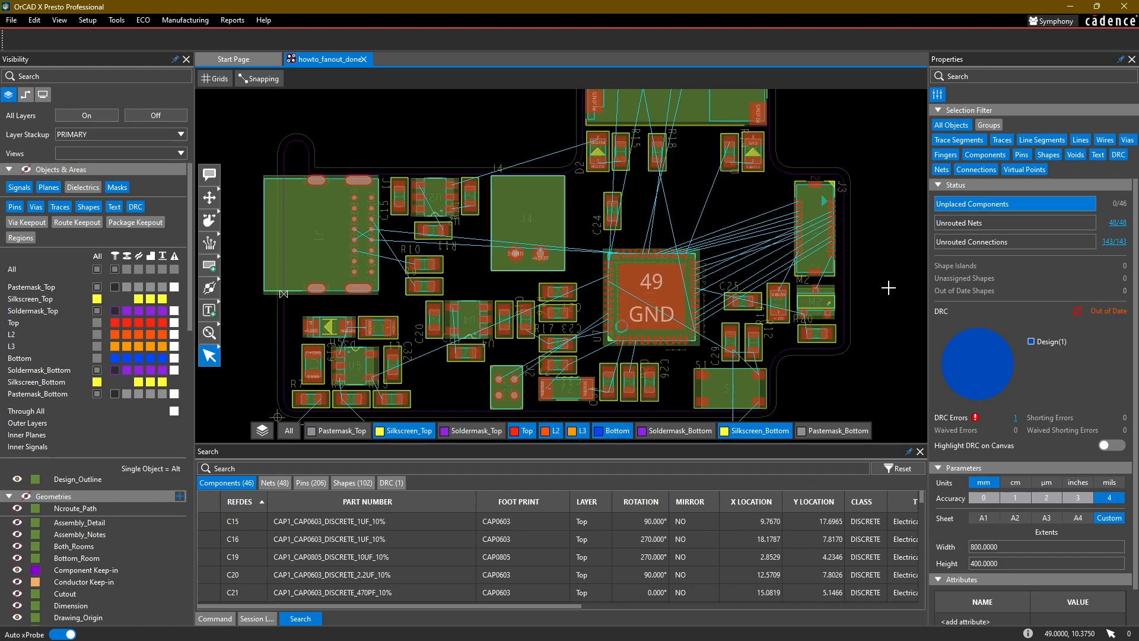
pyautogui.moveTo(874, 267)
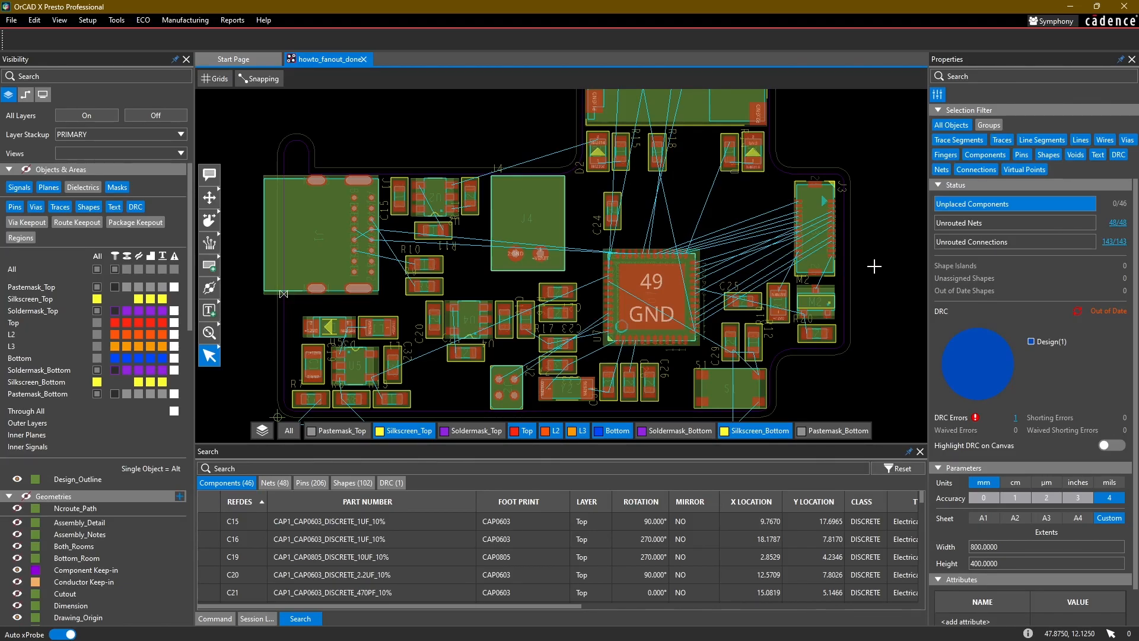
pyautogui.moveTo(876, 304)
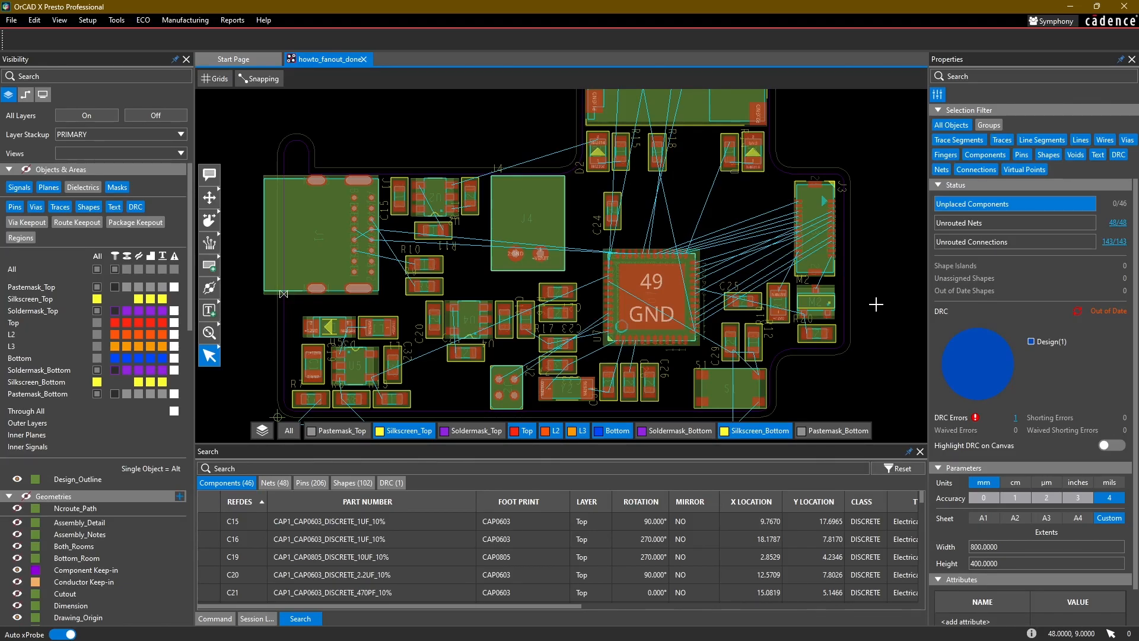
# - Activate the Fanout tool for U7 with radial settings from Top to Bottom layer
pyautogui.scroll(3)
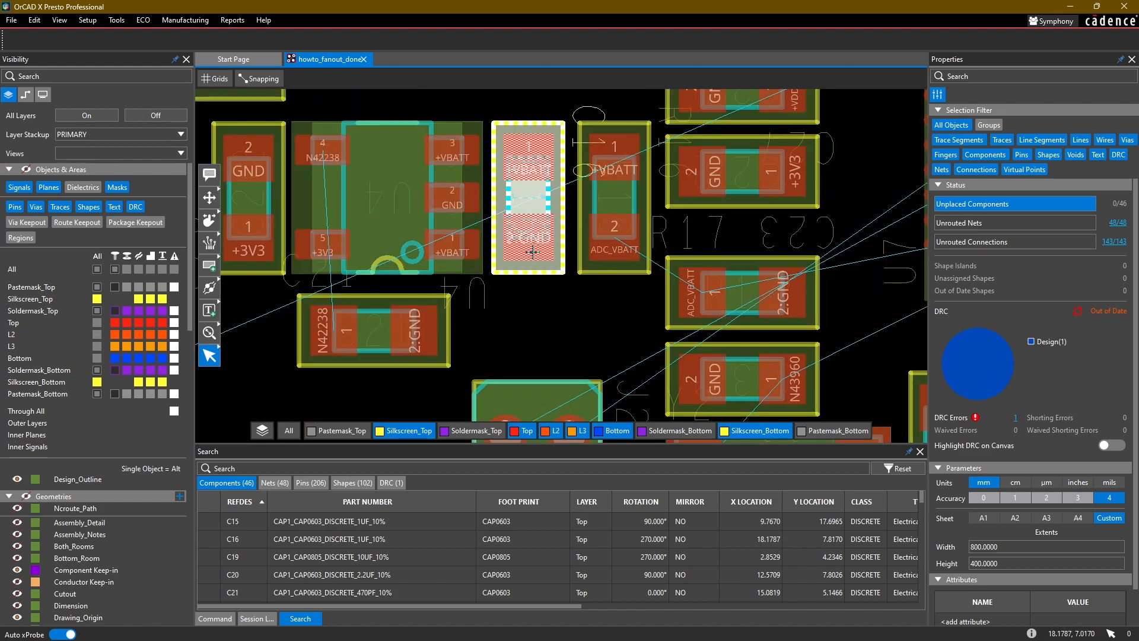
pyautogui.scroll(-3)
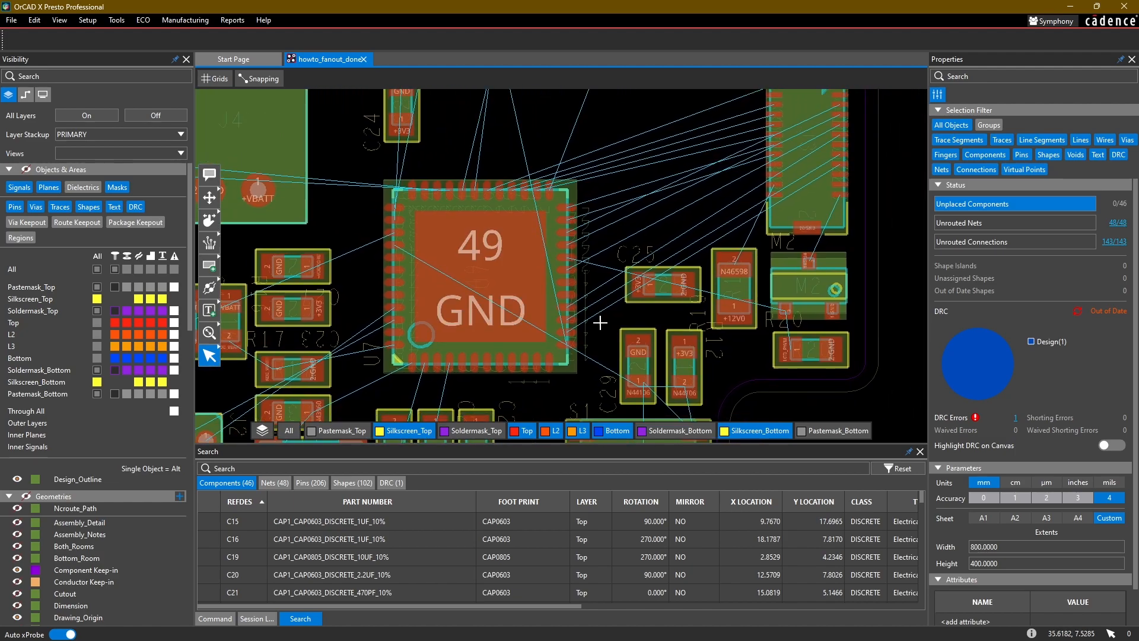
pyautogui.scroll(-3)
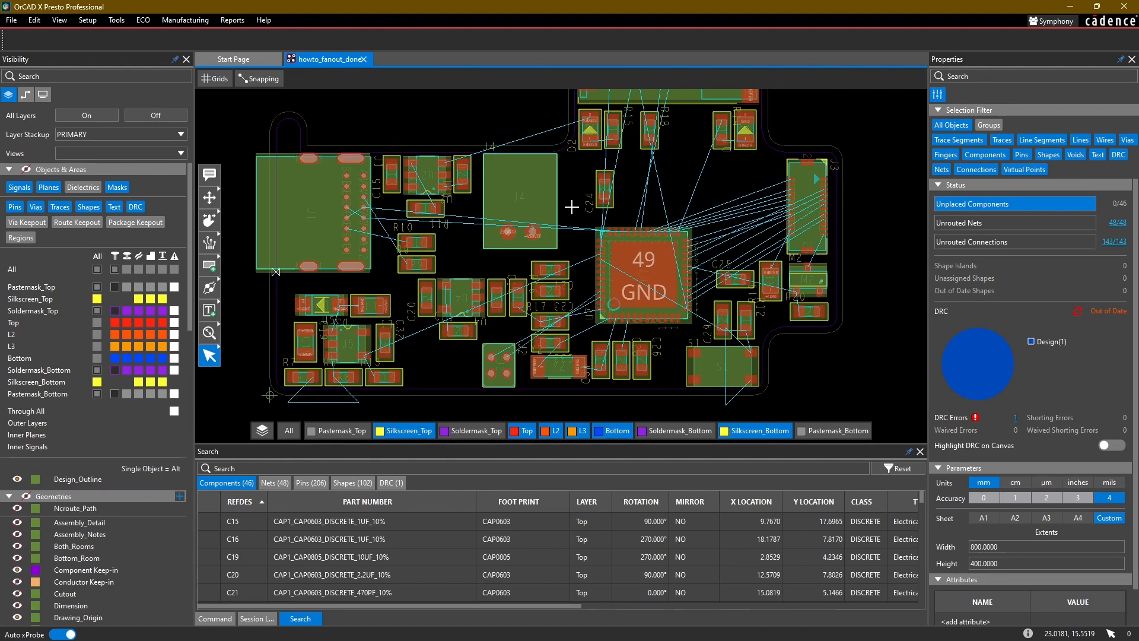
pyautogui.moveTo(573, 181)
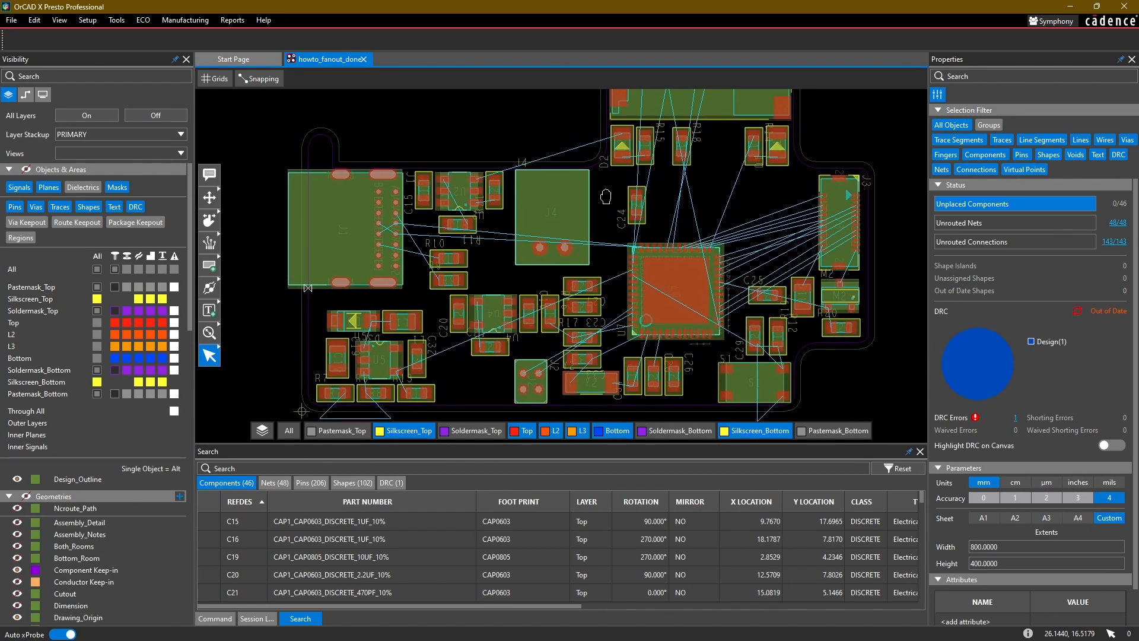
pyautogui.moveTo(607, 197)
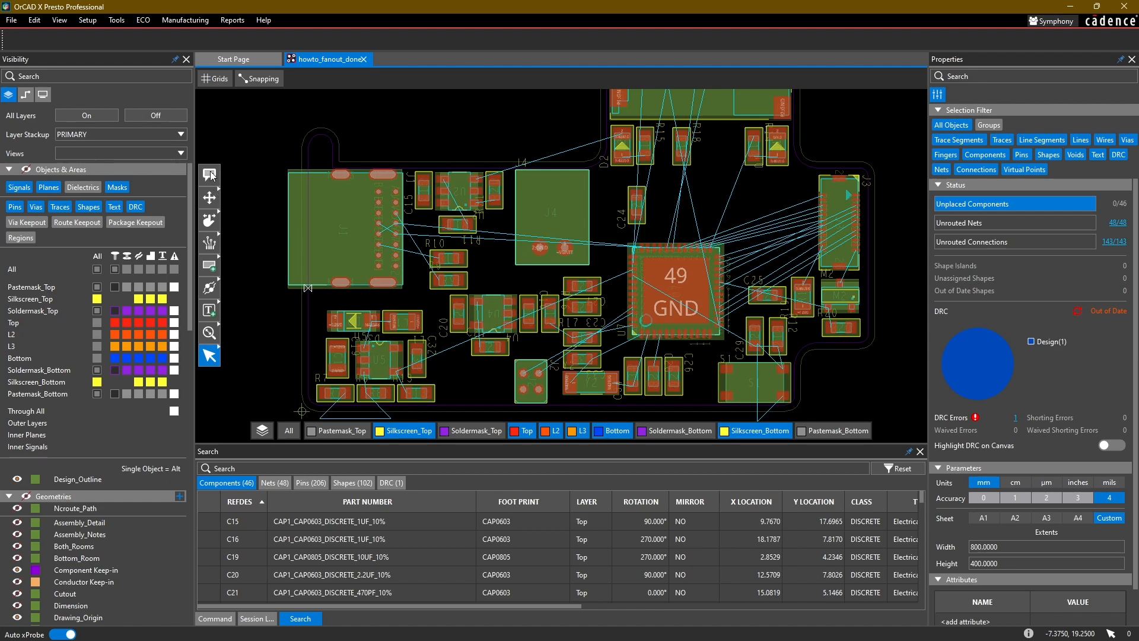
pyautogui.moveTo(210, 246)
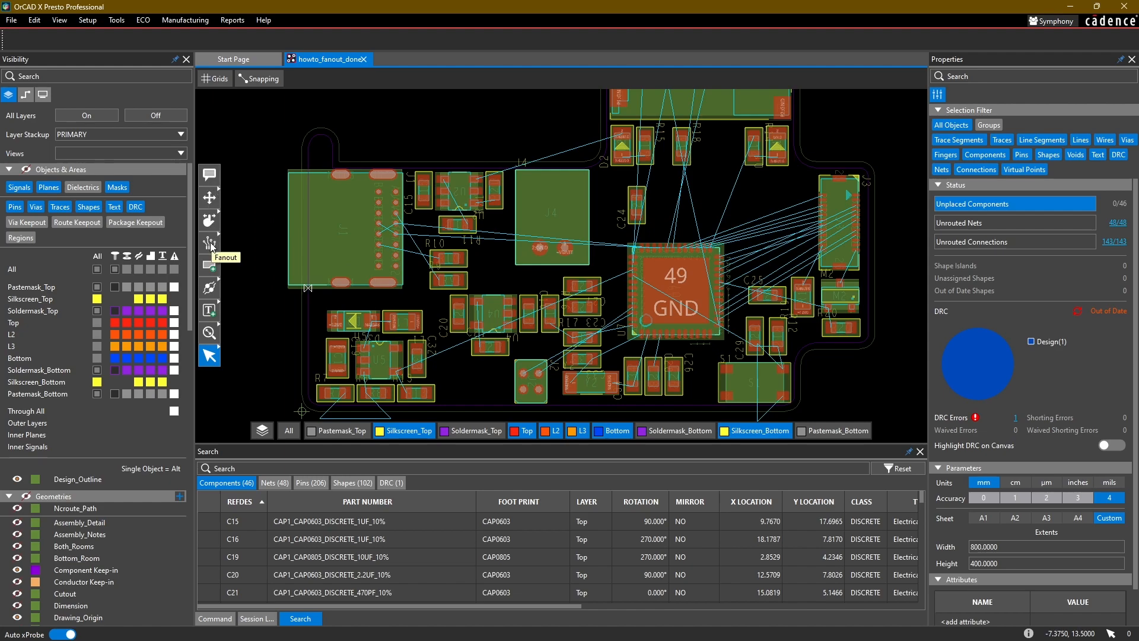
pyautogui.moveTo(239, 227)
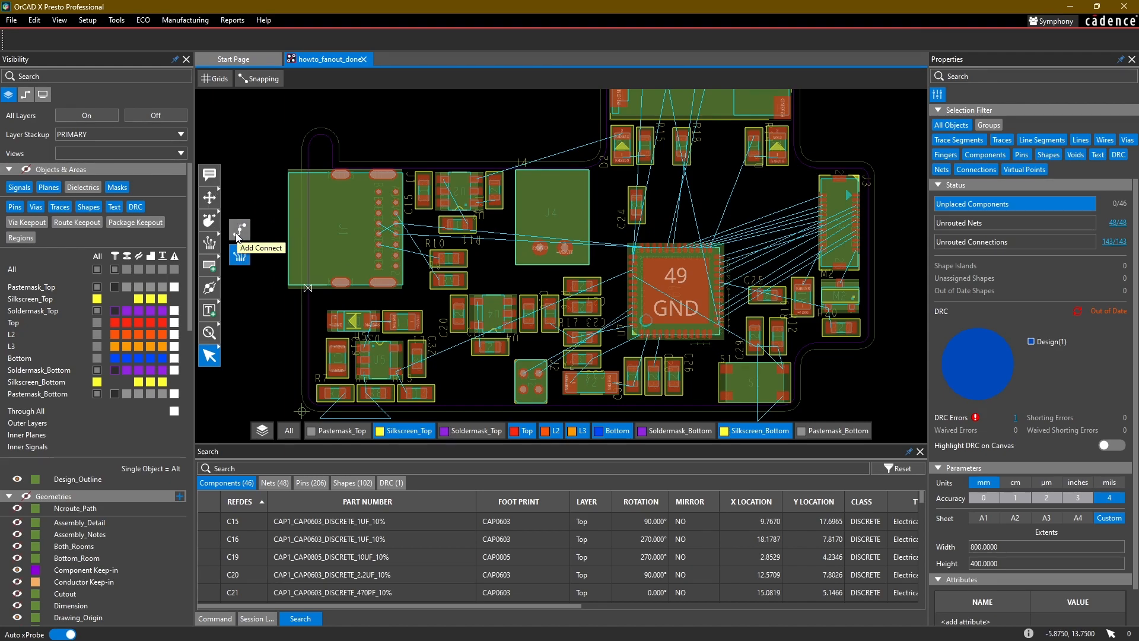
pyautogui.click(239, 242)
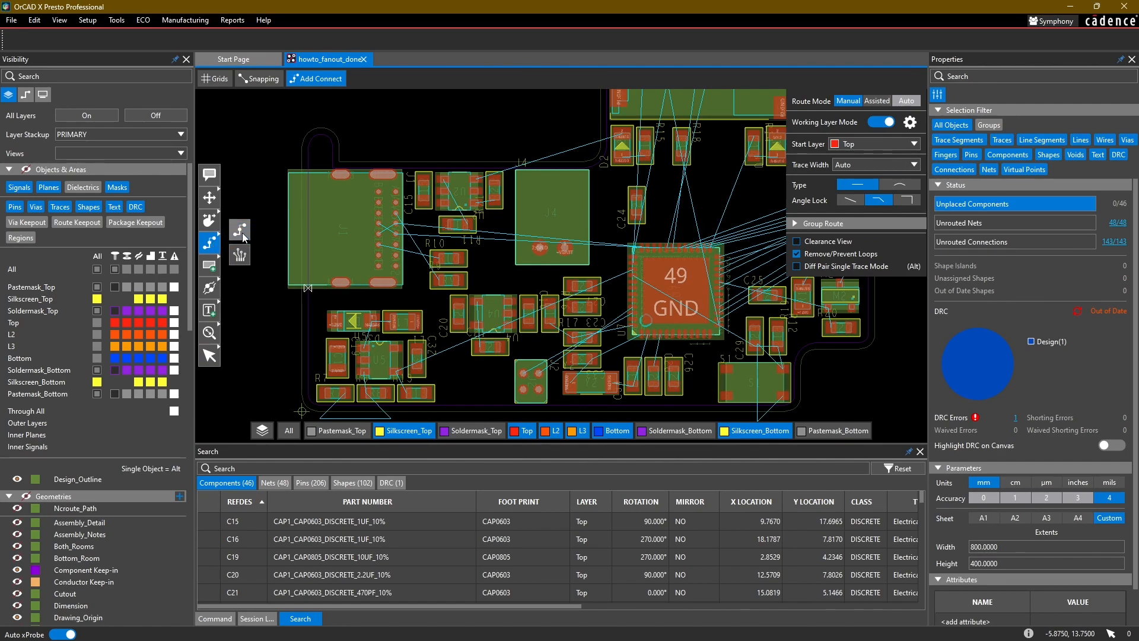
pyautogui.click(208, 242)
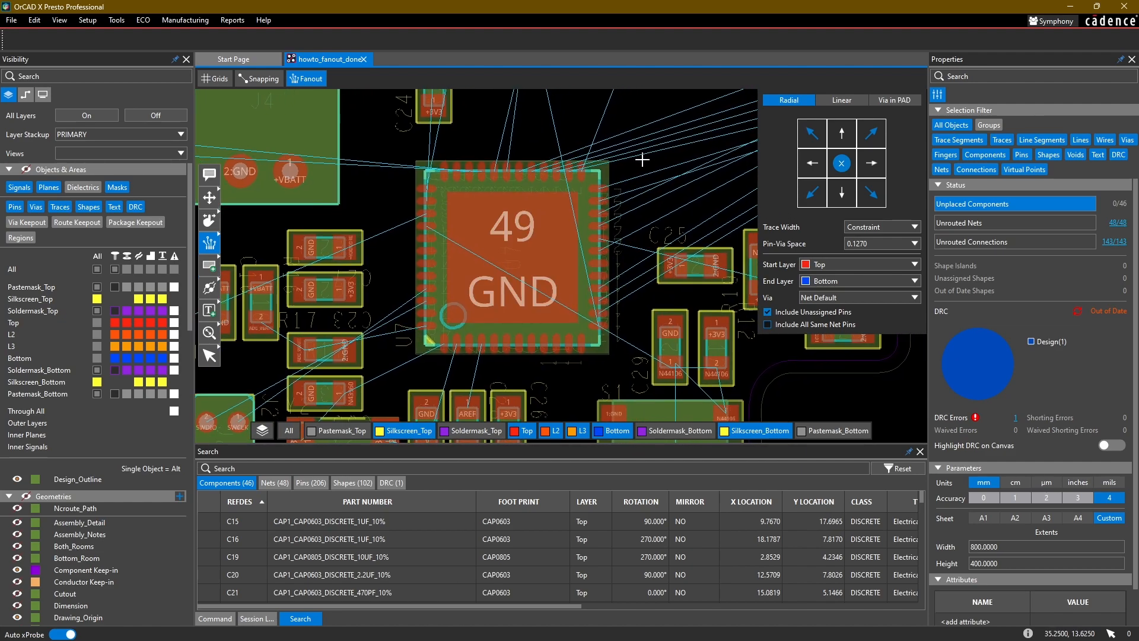
pyautogui.moveTo(600, 178)
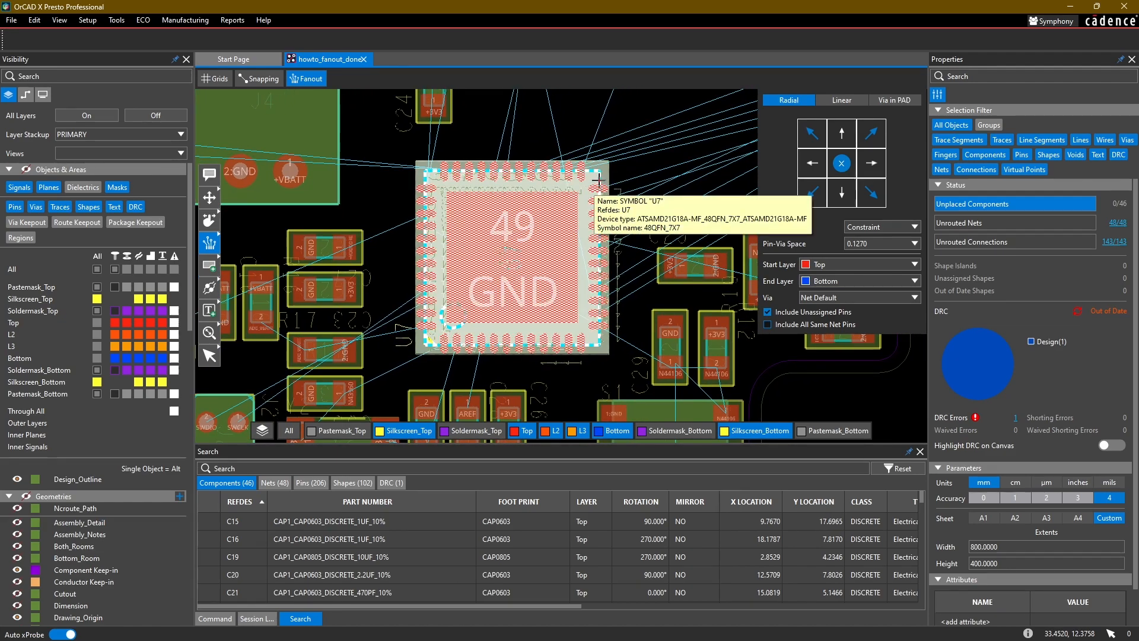
pyautogui.moveTo(631, 168)
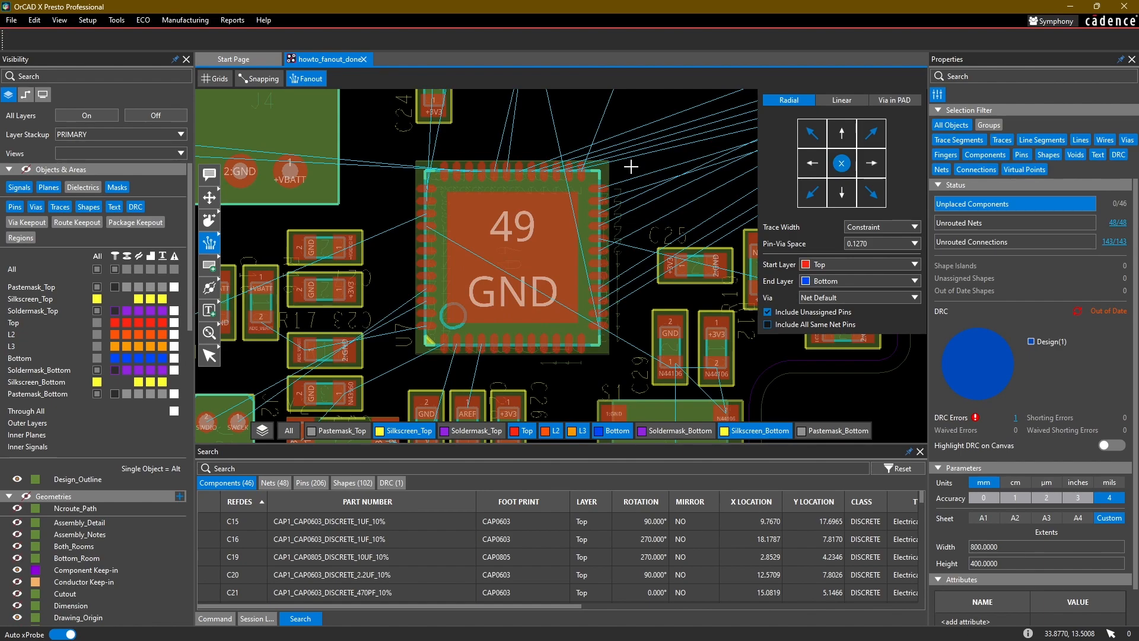
pyautogui.moveTo(551, 201)
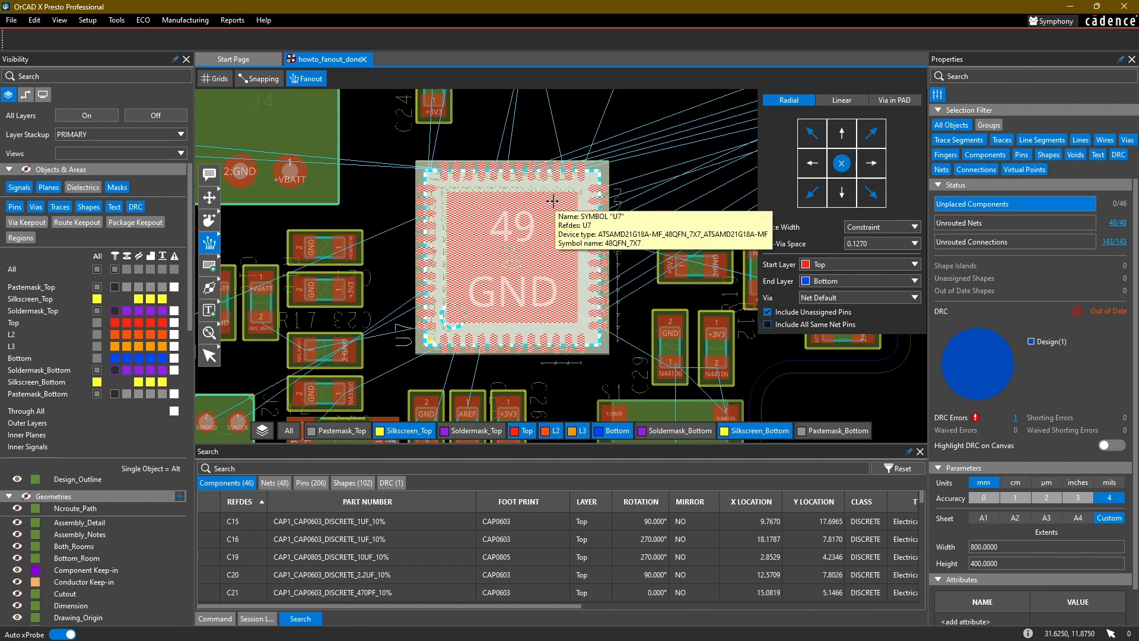
pyautogui.moveTo(582, 172)
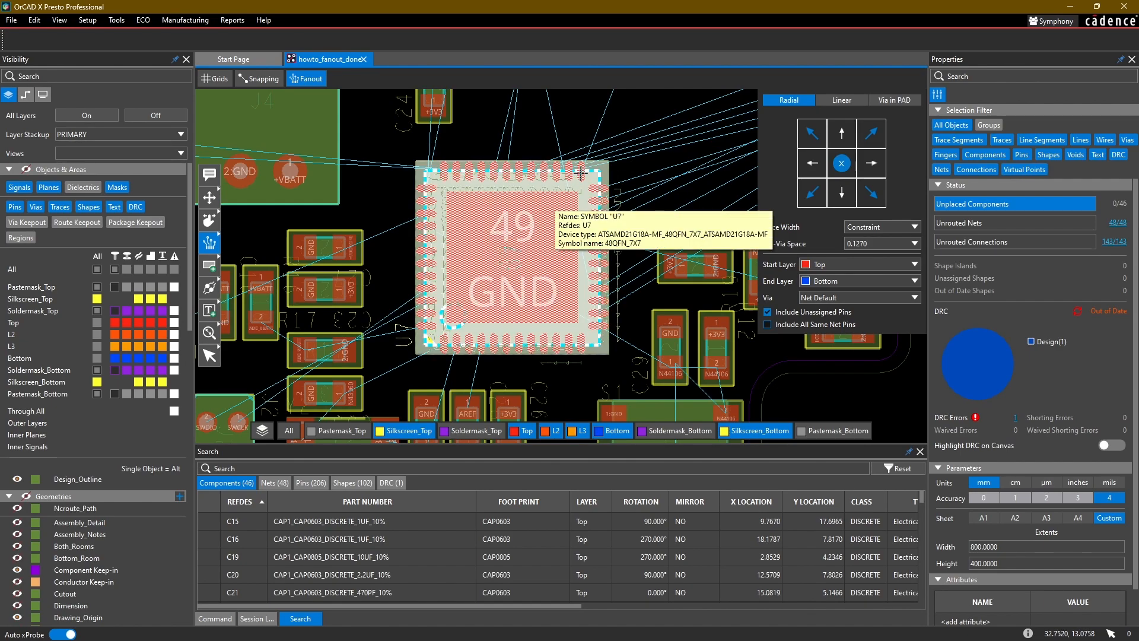
pyautogui.moveTo(581, 172)
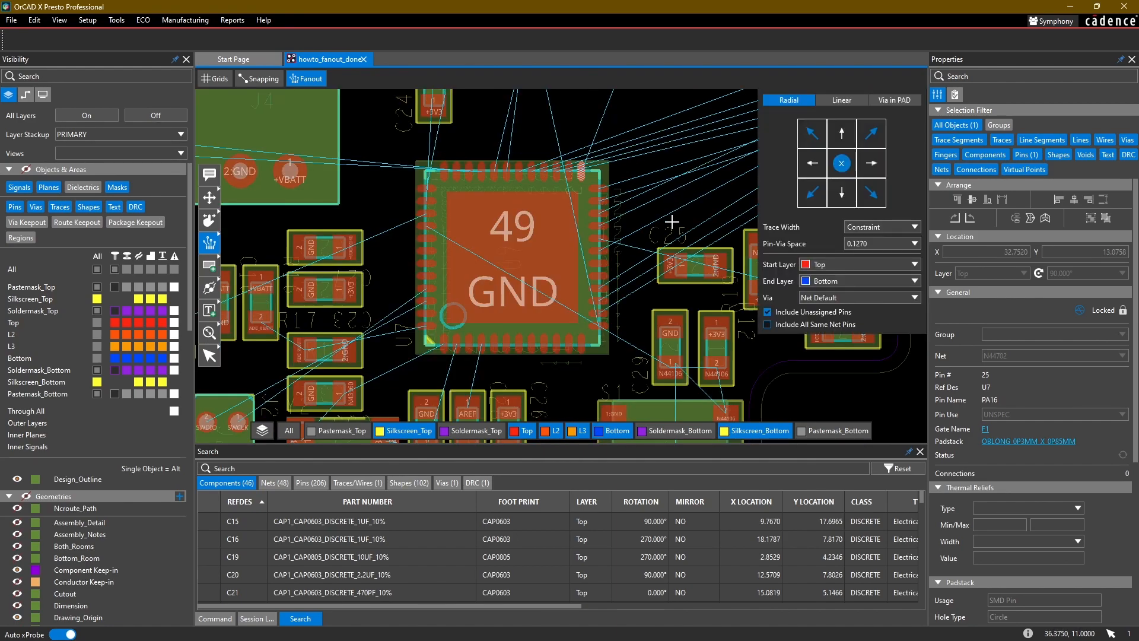
pyautogui.moveTo(411, 430)
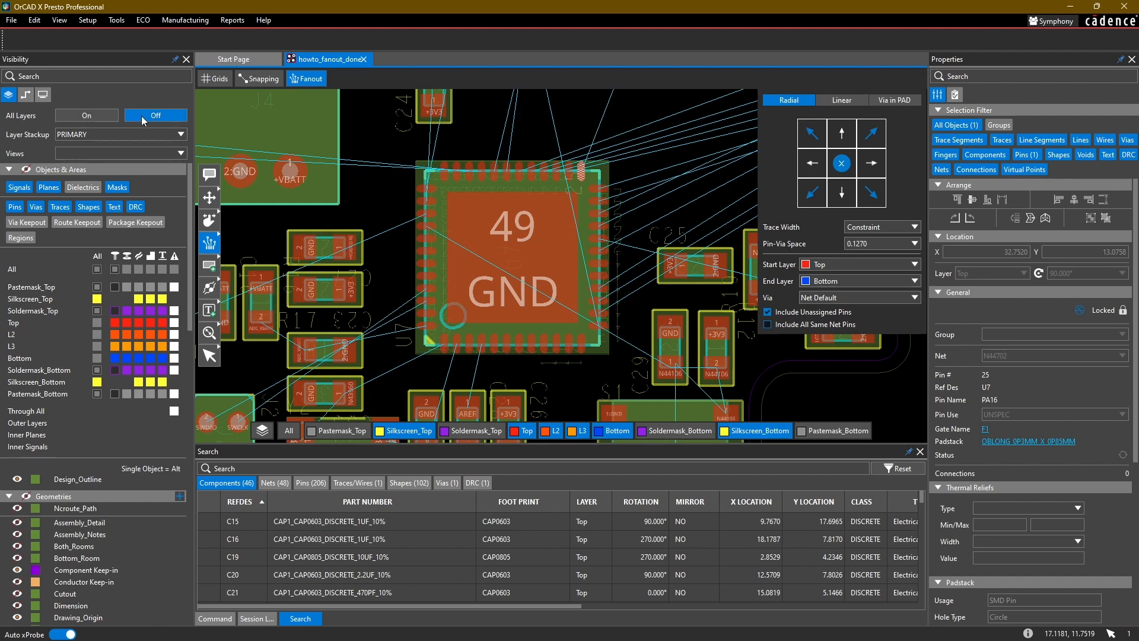
# - Turn all layers off to isolate Top, then trial-fan out every U7 pin
pyautogui.click(155, 115)
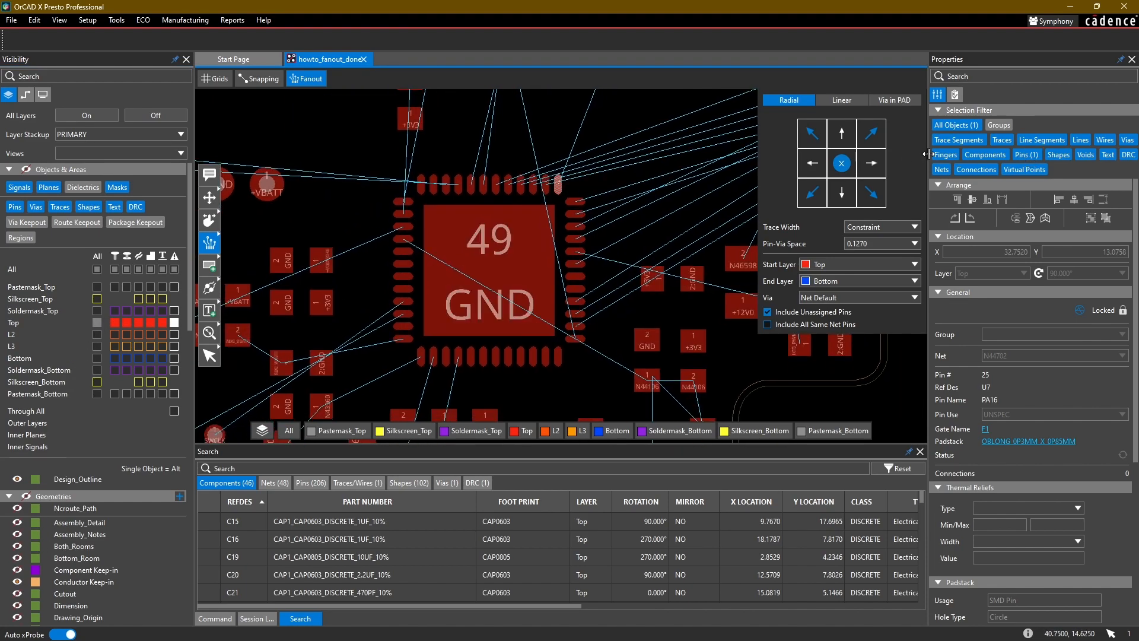
pyautogui.click(491, 276)
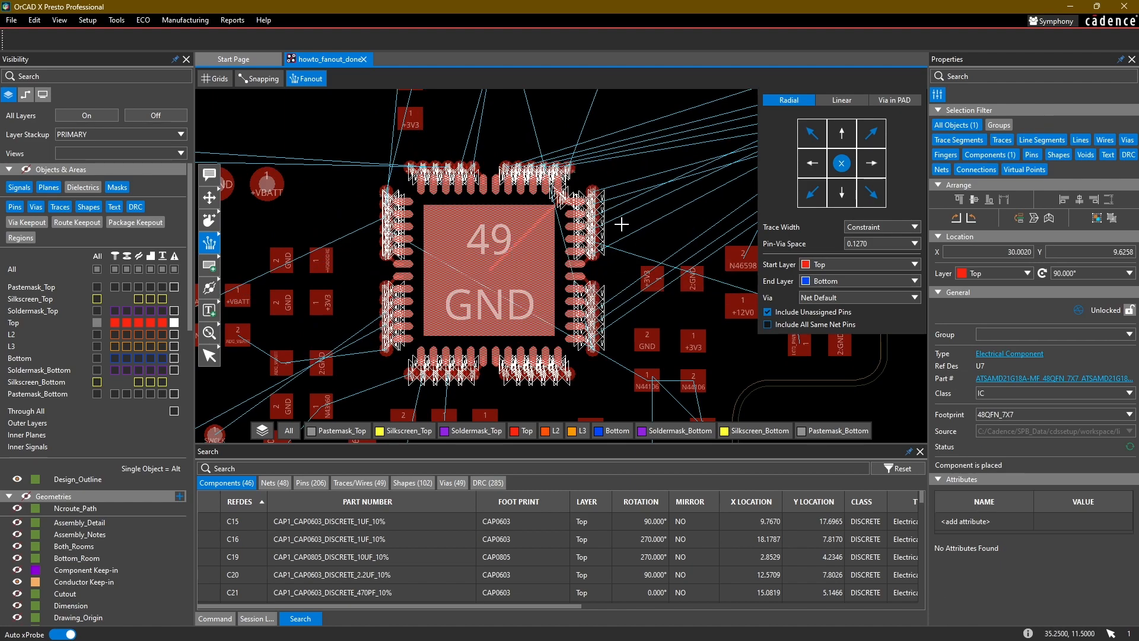
pyautogui.scroll(3)
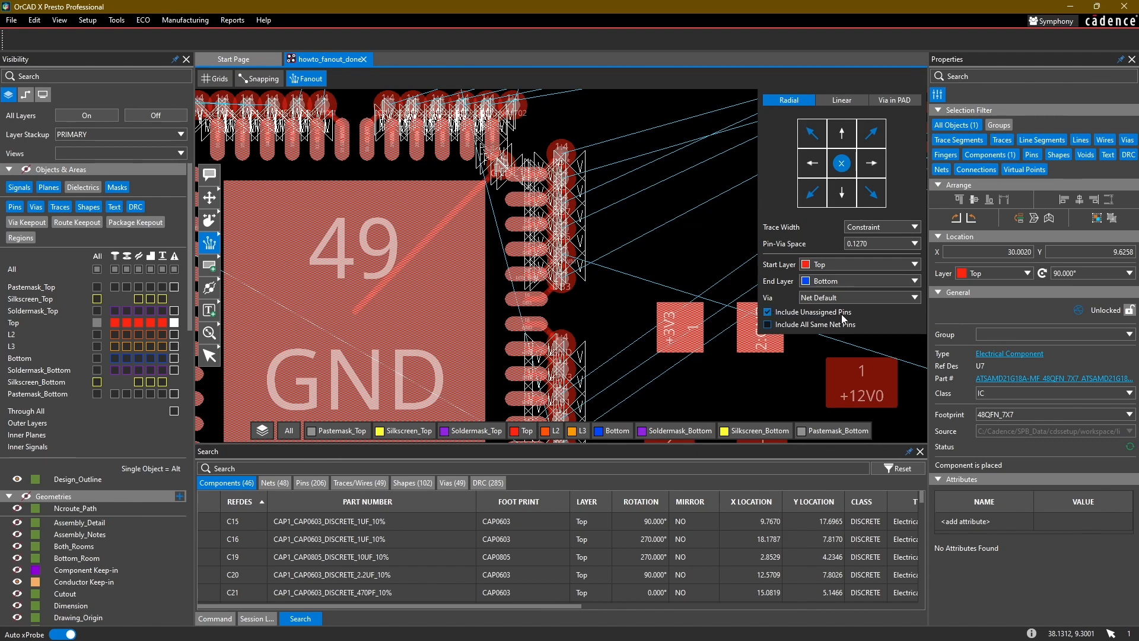
pyautogui.moveTo(826, 332)
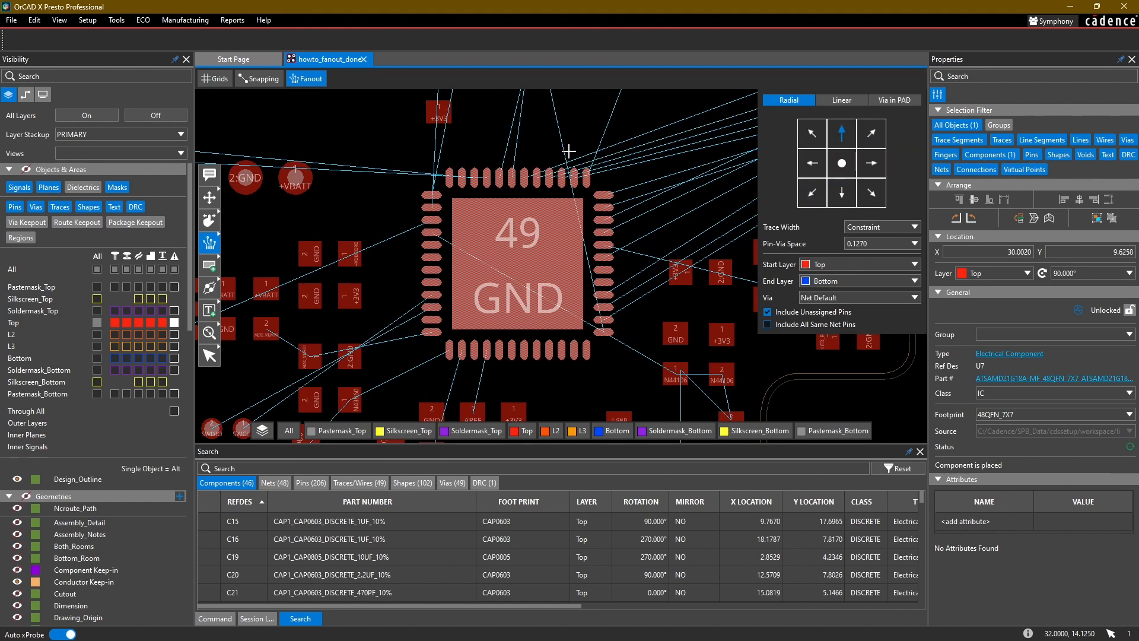
# - Deselect U7 after fanning its top-edge row of 12 pins up into vias
pyautogui.scroll(3)
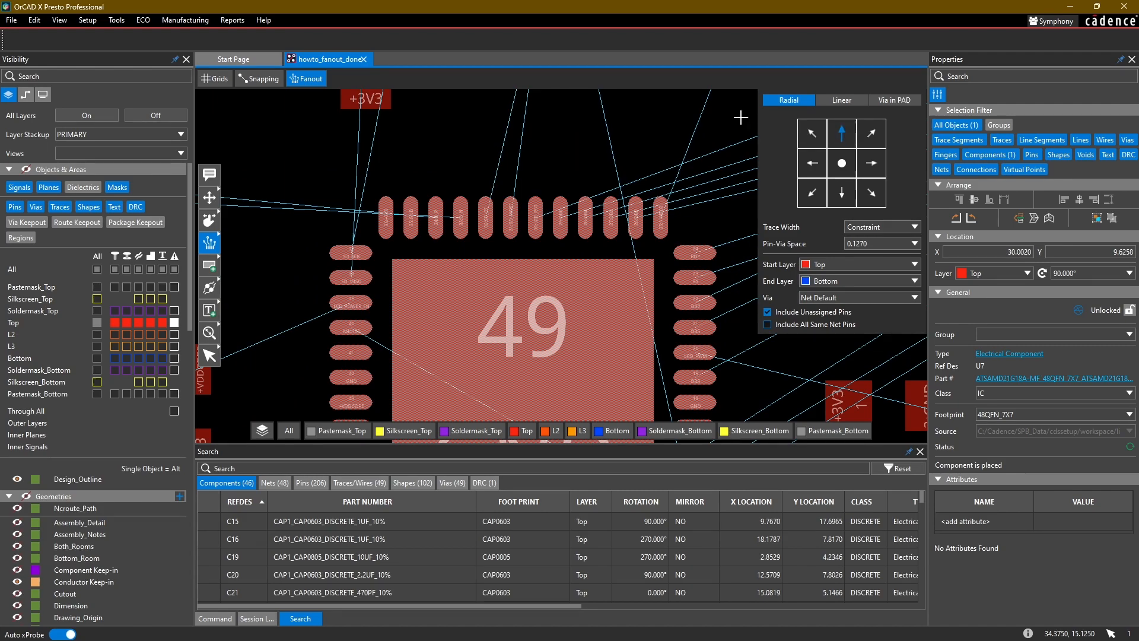
pyautogui.click(990, 154)
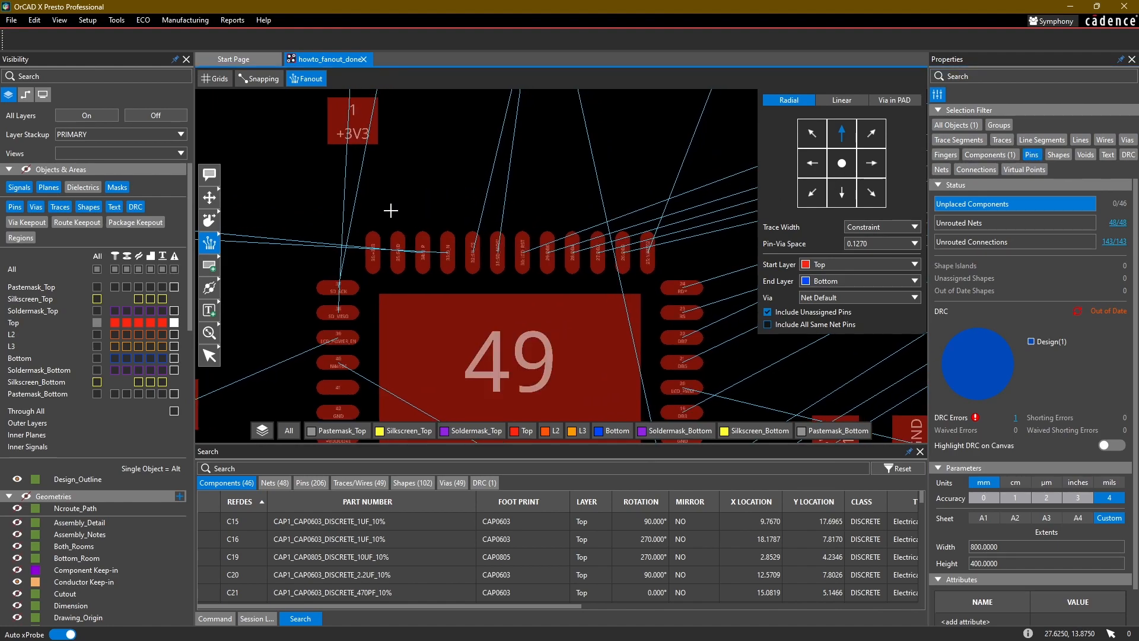
pyautogui.moveTo(747, 305)
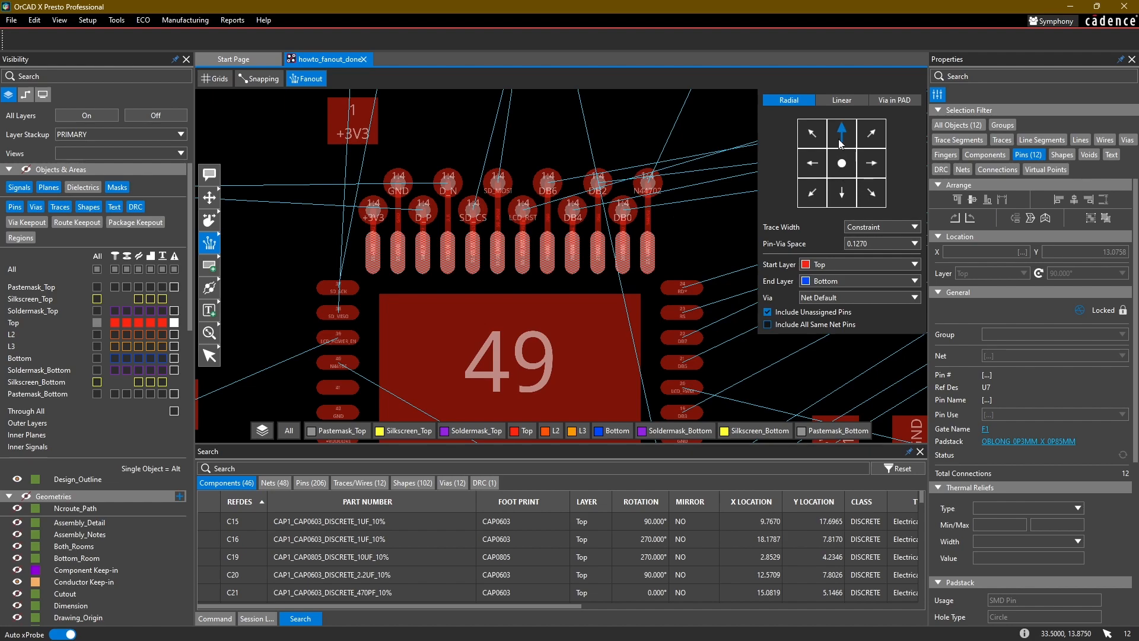
pyautogui.moveTo(737, 207)
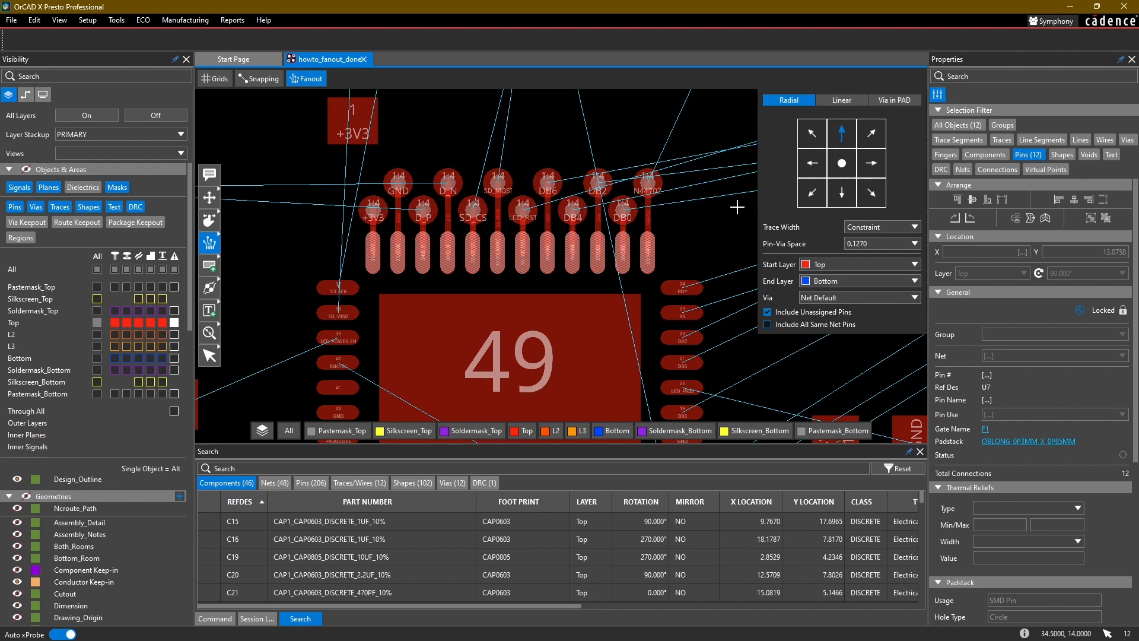
pyautogui.moveTo(775, 248)
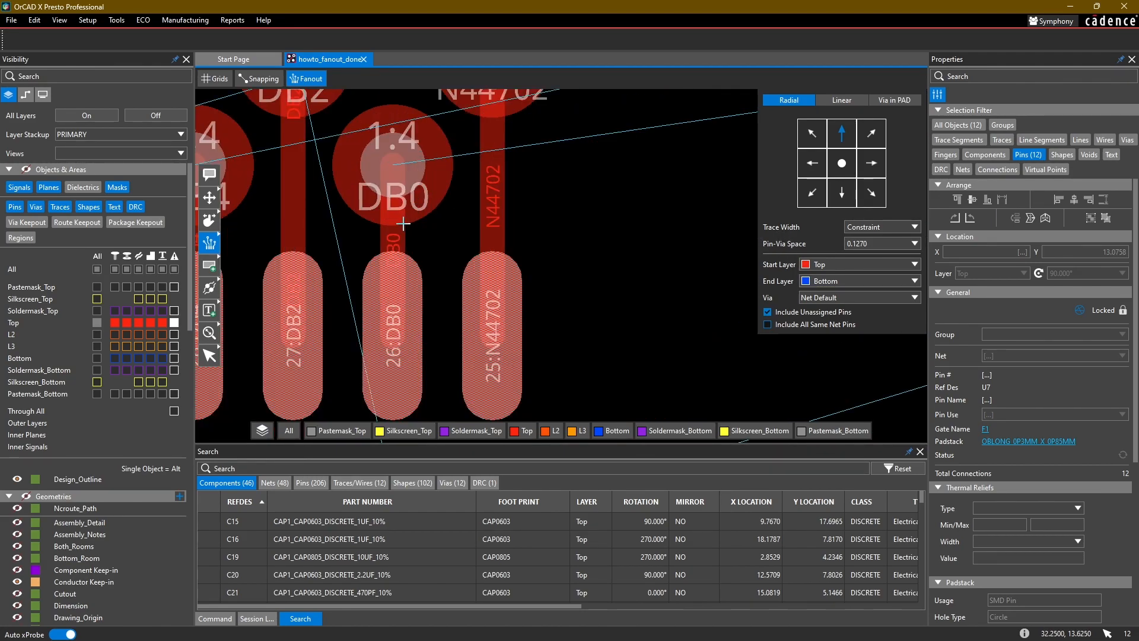
pyautogui.moveTo(372, 227)
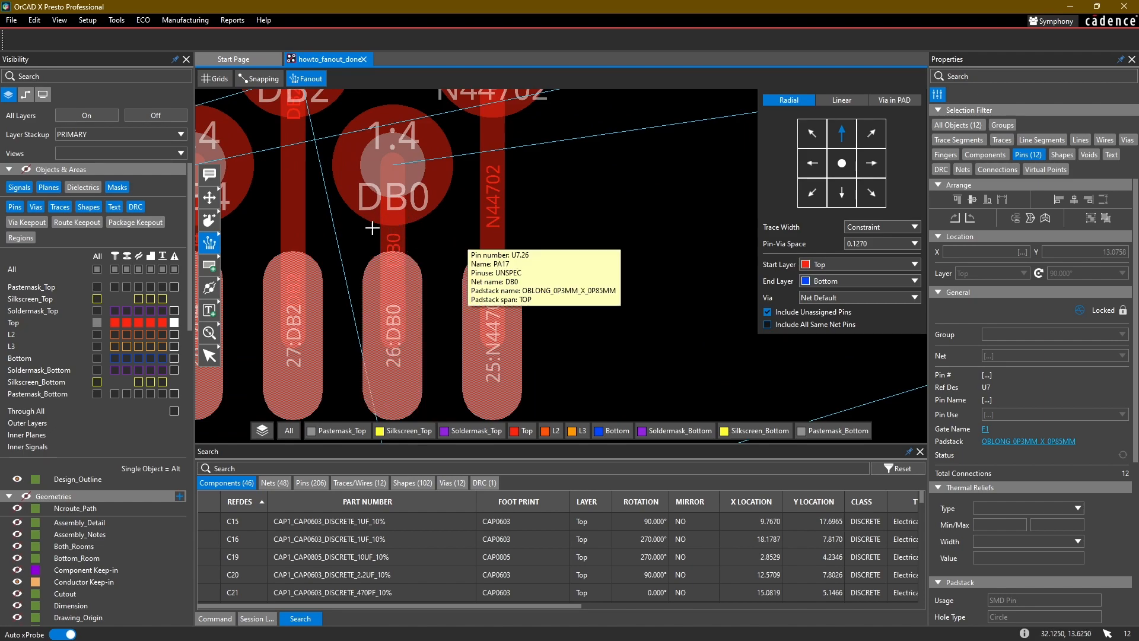
pyautogui.moveTo(252, 327)
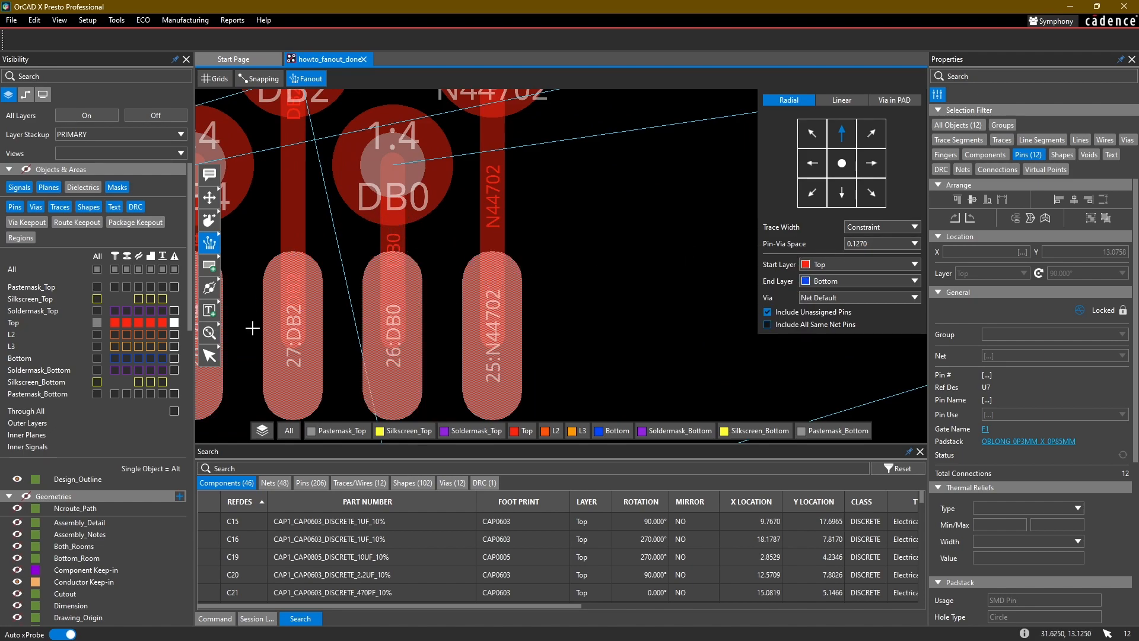
# - Leave fanout mode to inspect the flagged DB0 via and review the Radial Top-to-Bottom settings
pyautogui.click(307, 78)
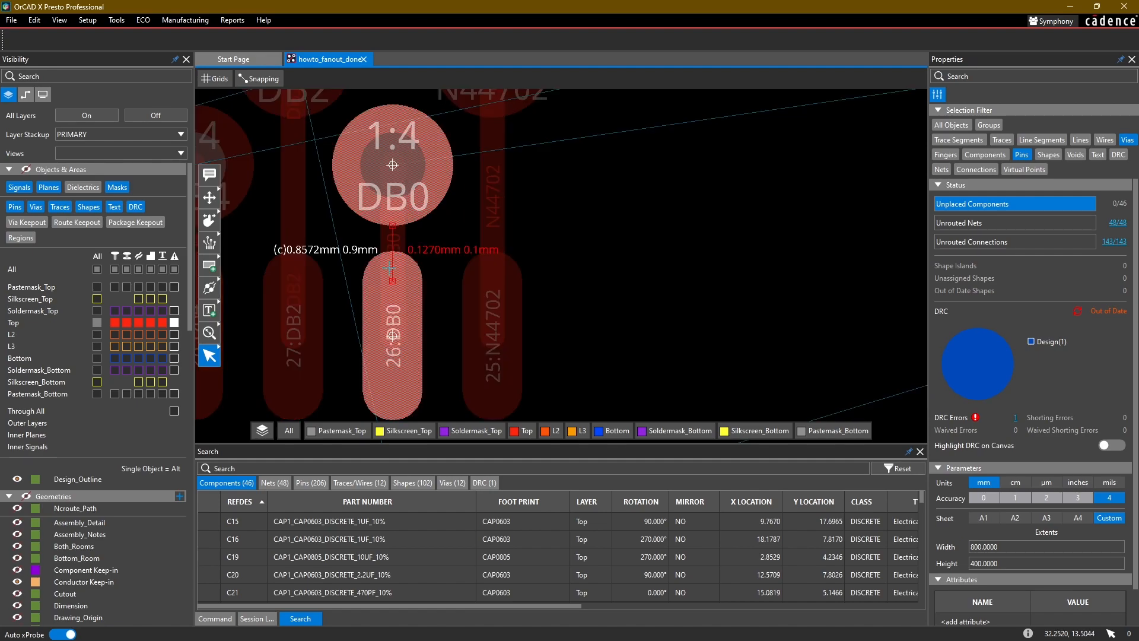
pyautogui.moveTo(399, 278)
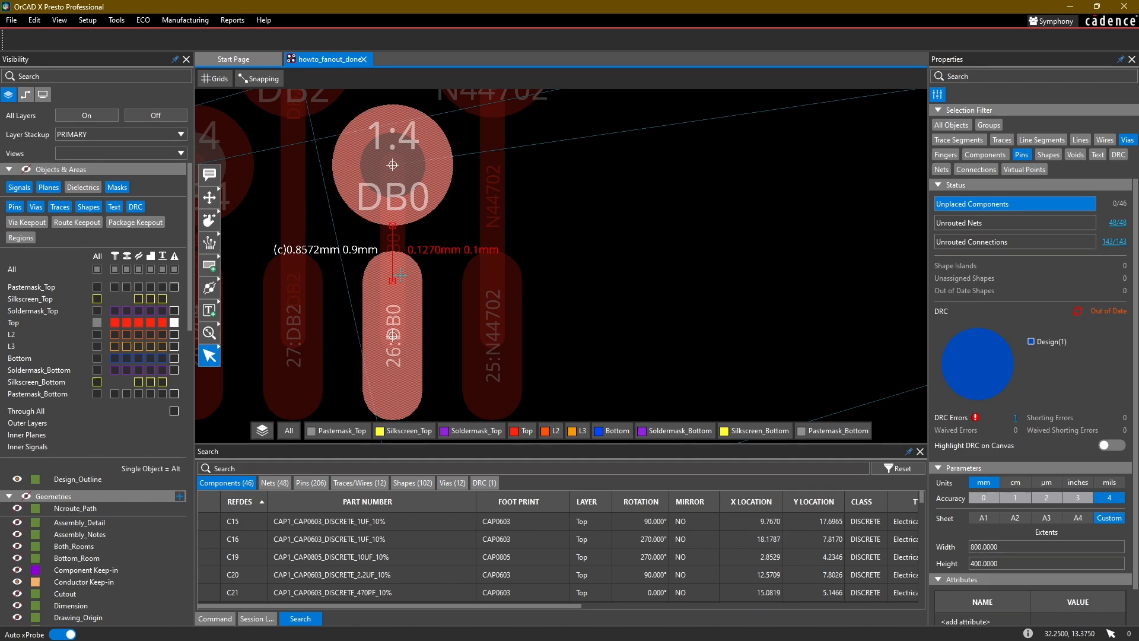
pyautogui.scroll(-3)
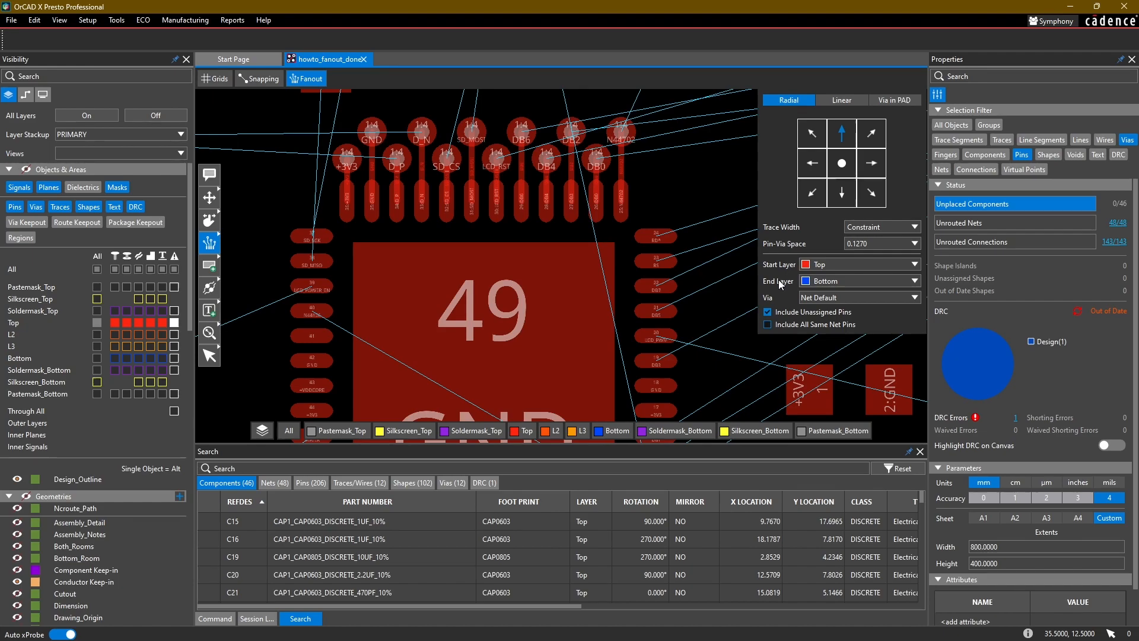
pyautogui.click(768, 311)
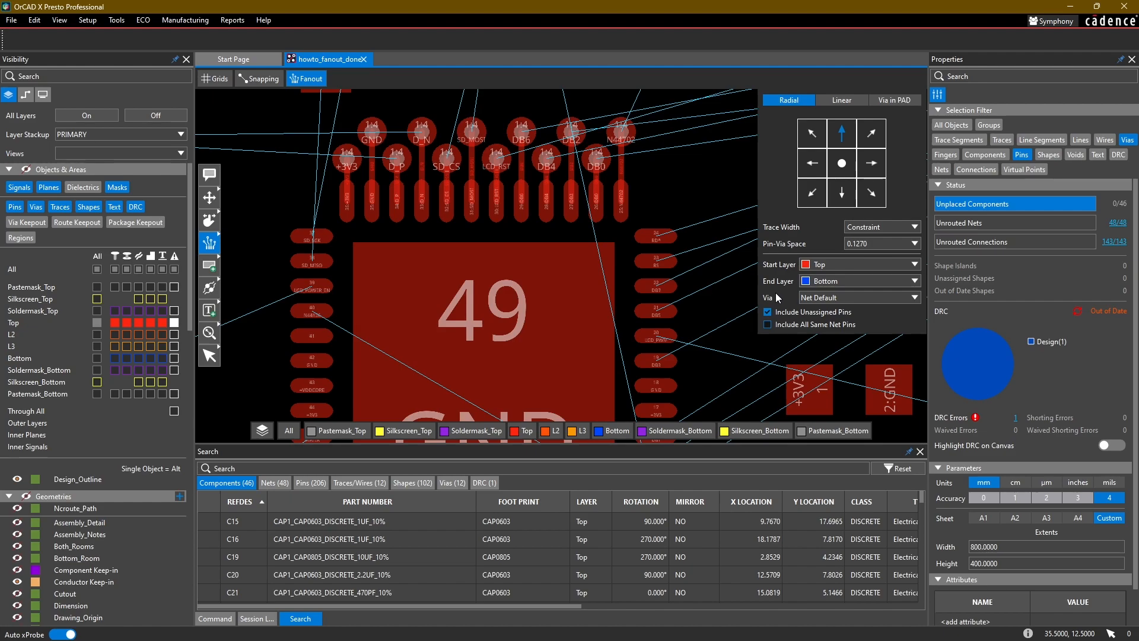
pyautogui.moveTo(821, 303)
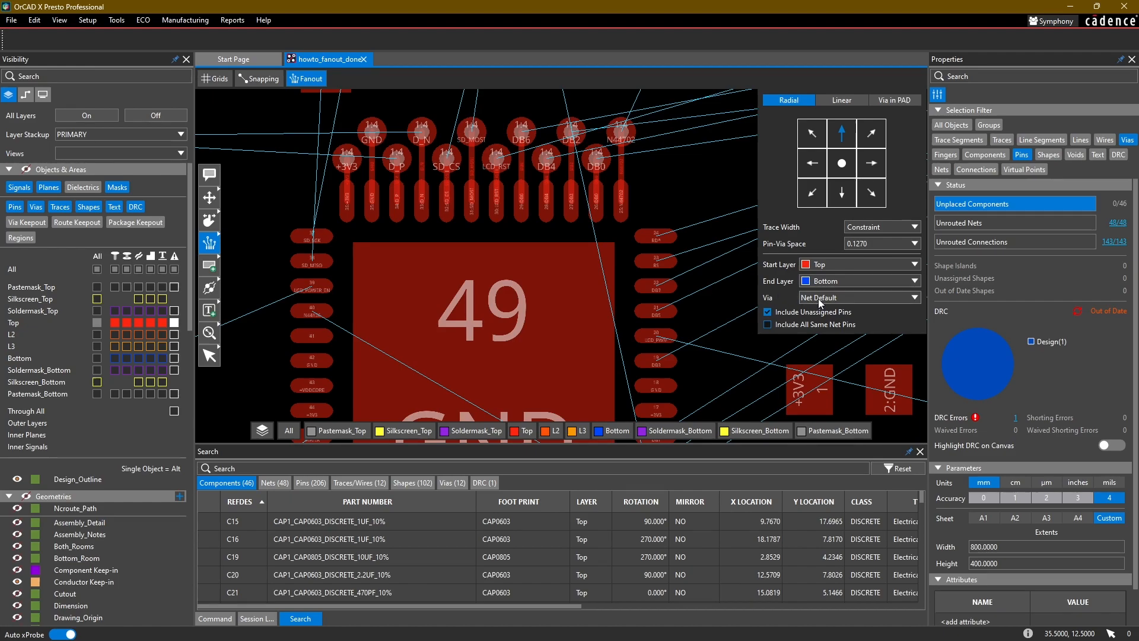
pyautogui.scroll(3)
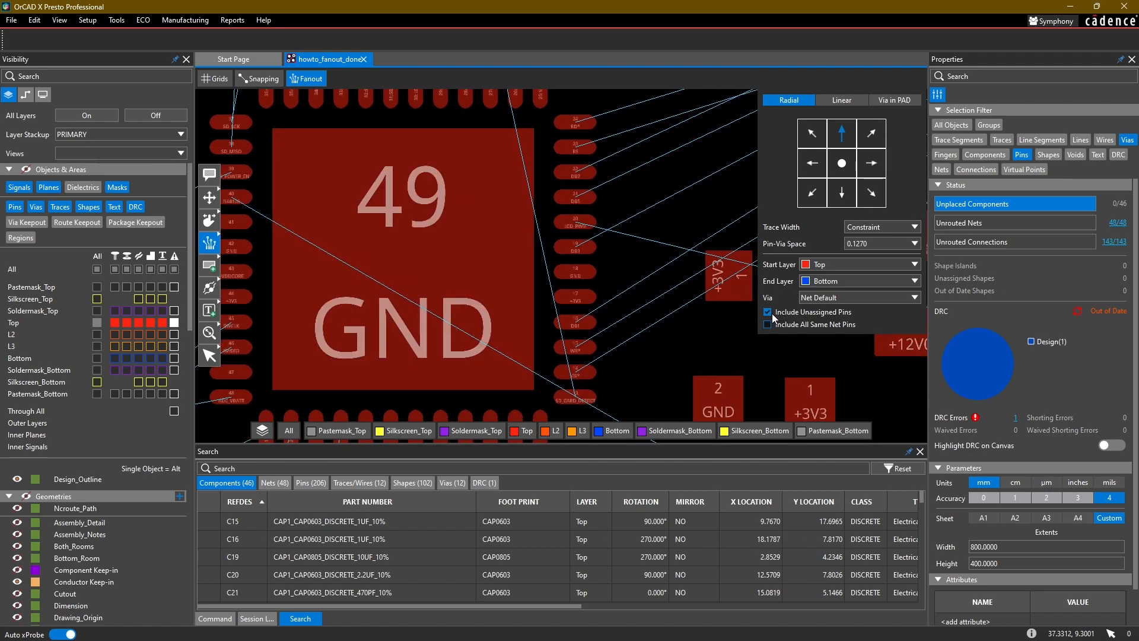
# - Untick Include Unassigned Pins so pins without a net are skipped
pyautogui.click(768, 312)
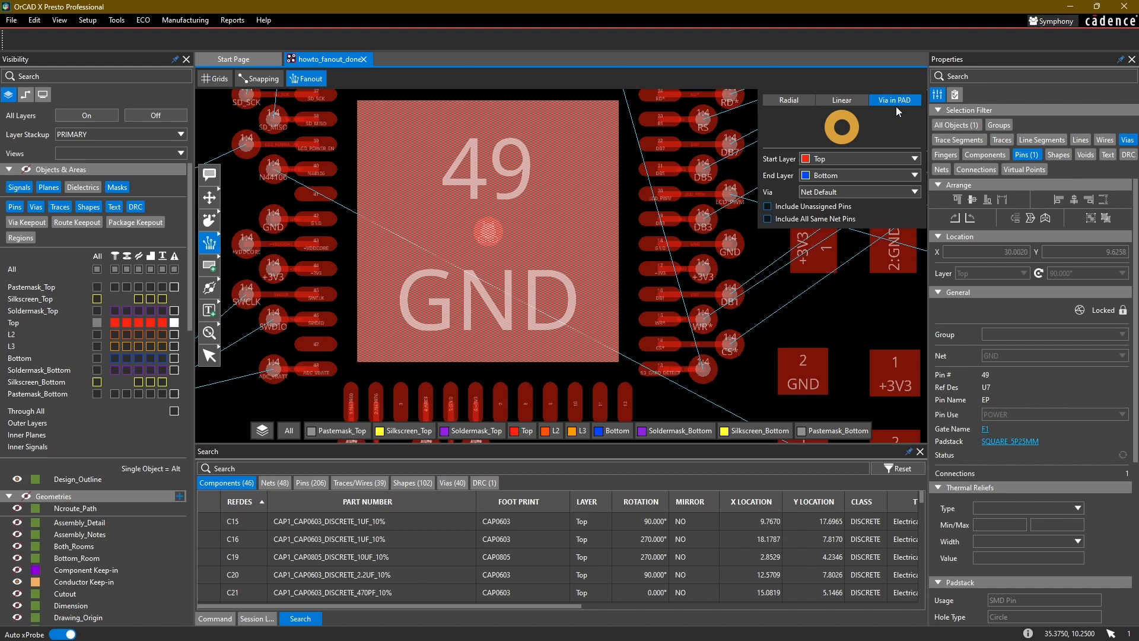
pyautogui.moveTo(887, 124)
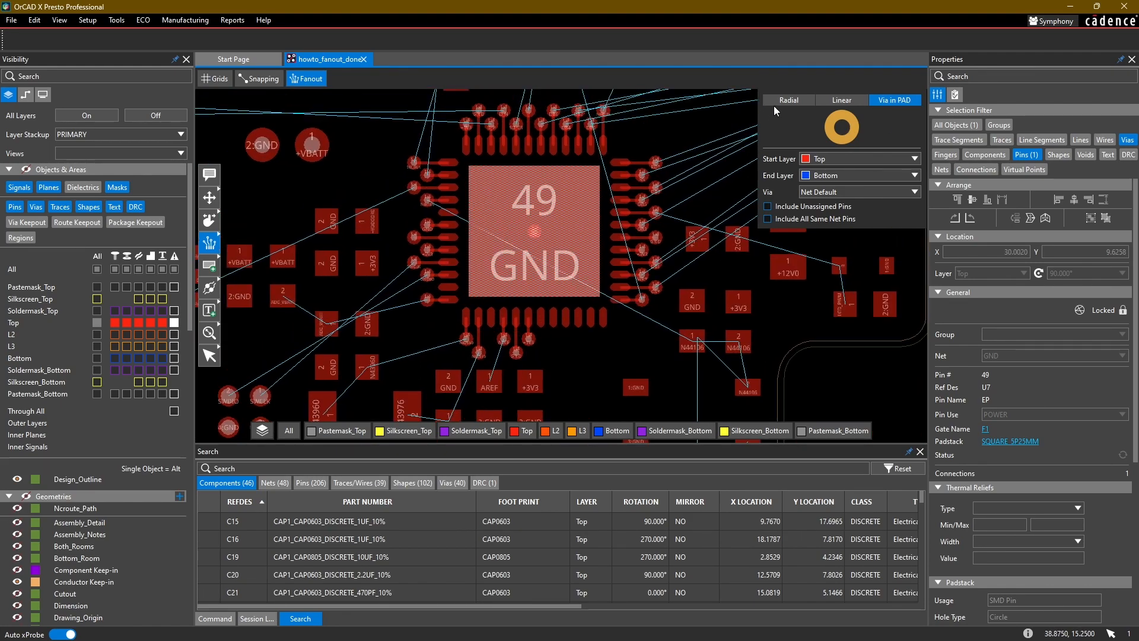
# - Return to the Radial tab and choose the four diagonal fanout directions
pyautogui.click(788, 100)
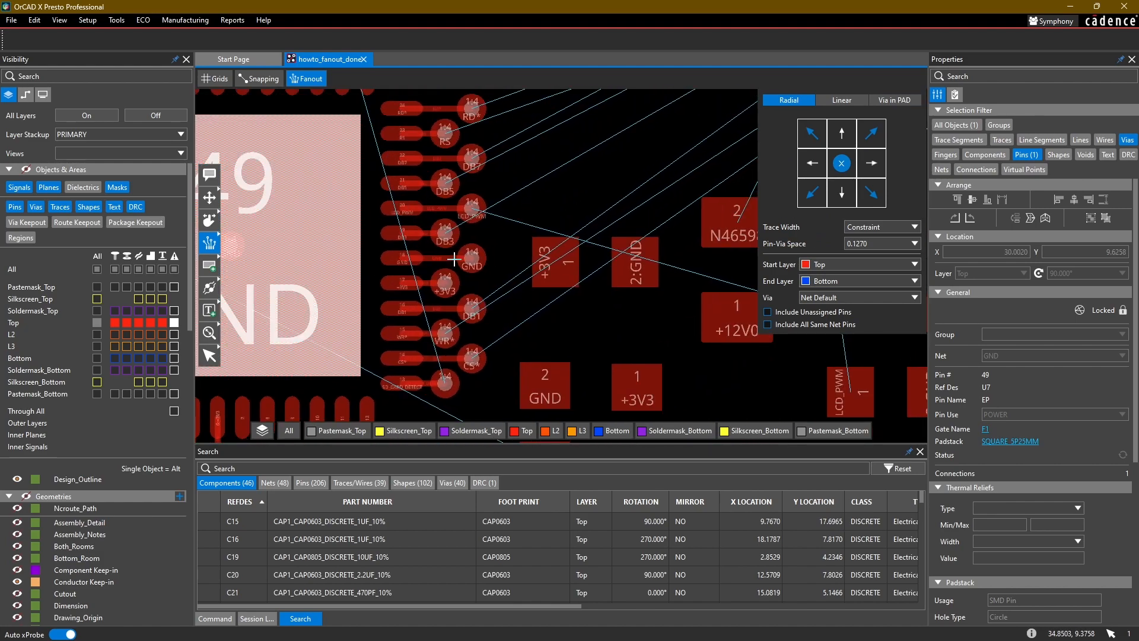
pyautogui.scroll(3)
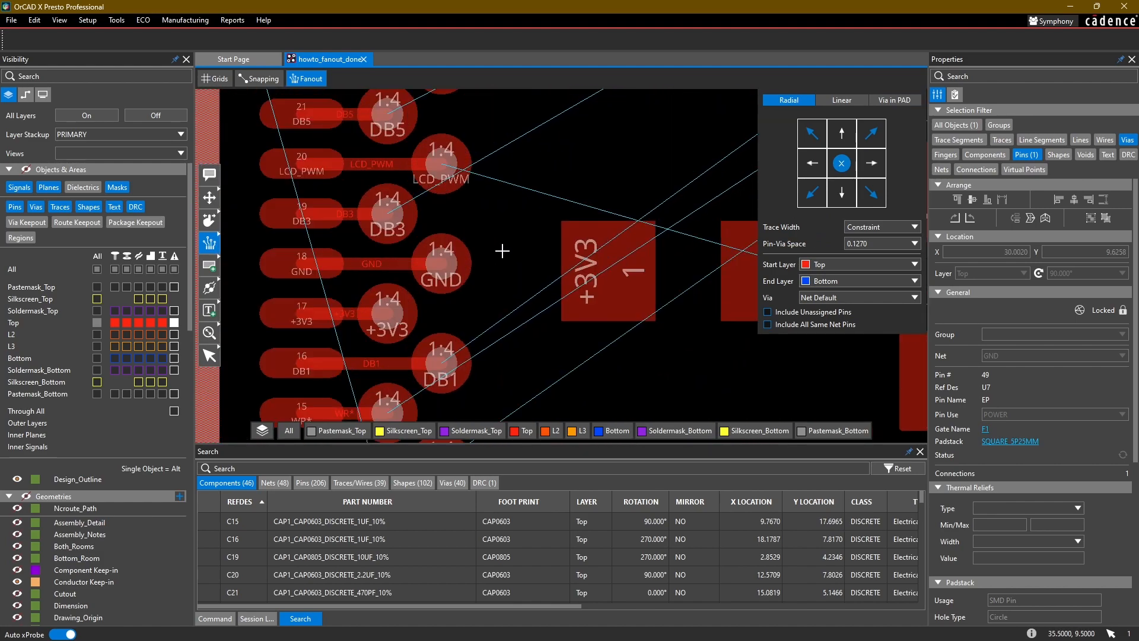
pyautogui.moveTo(395, 264)
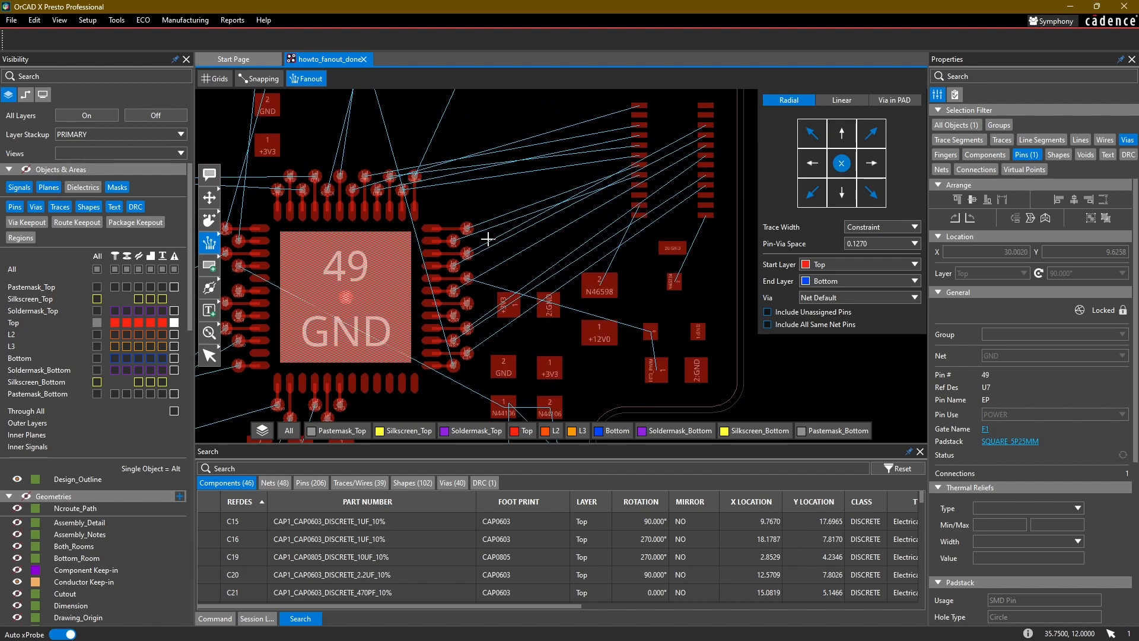
pyautogui.moveTo(704, 154)
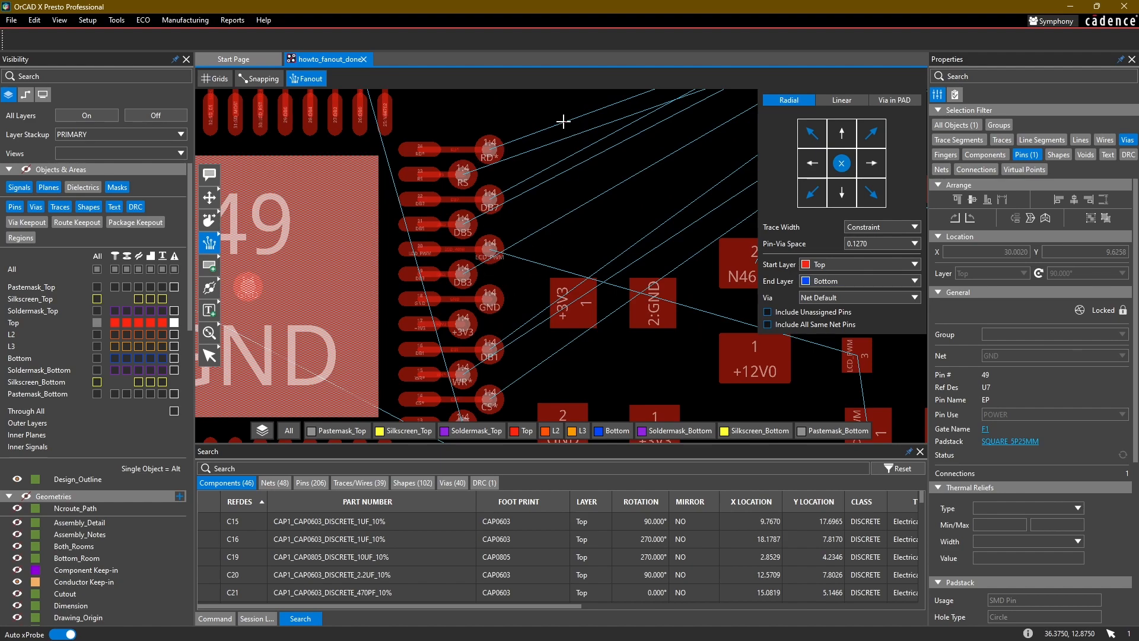
pyautogui.moveTo(570, 179)
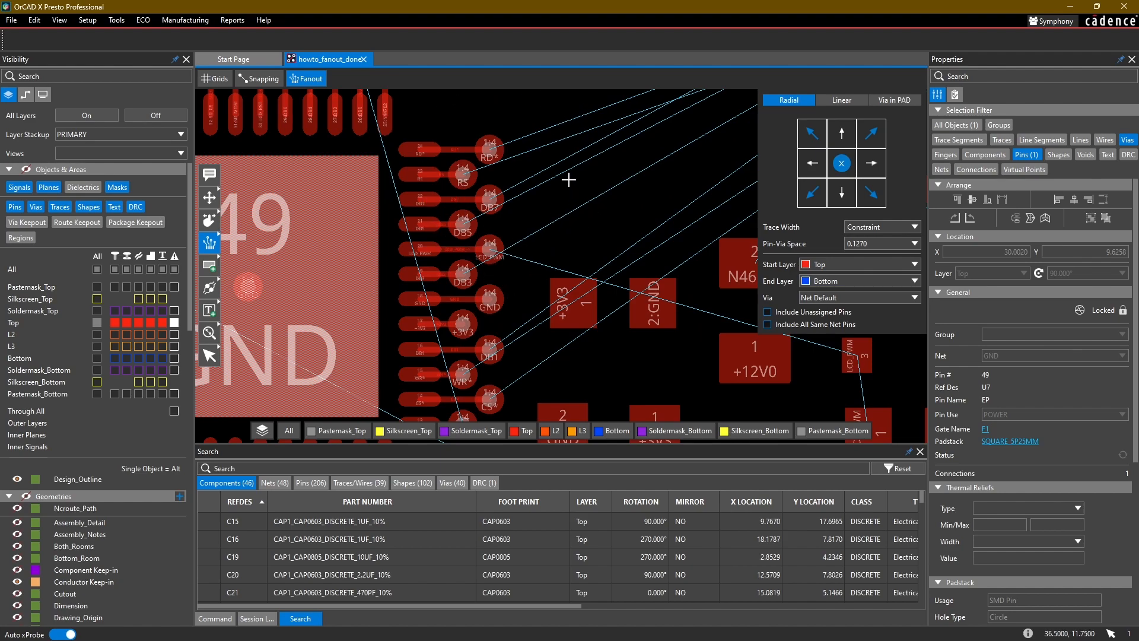
pyautogui.moveTo(559, 162)
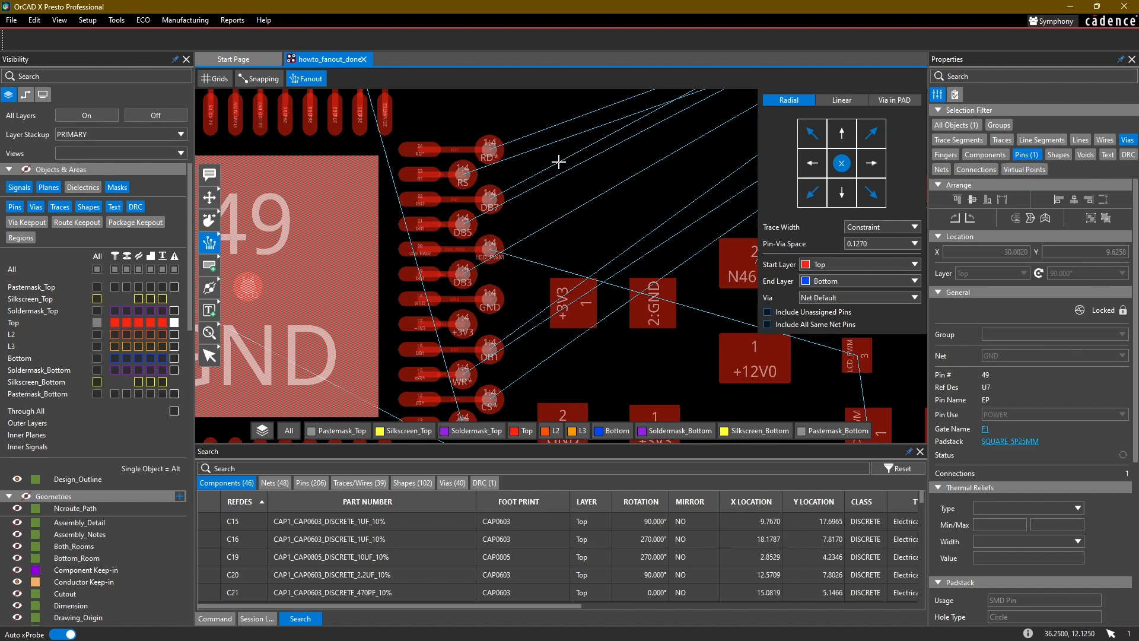
pyautogui.moveTo(447, 181)
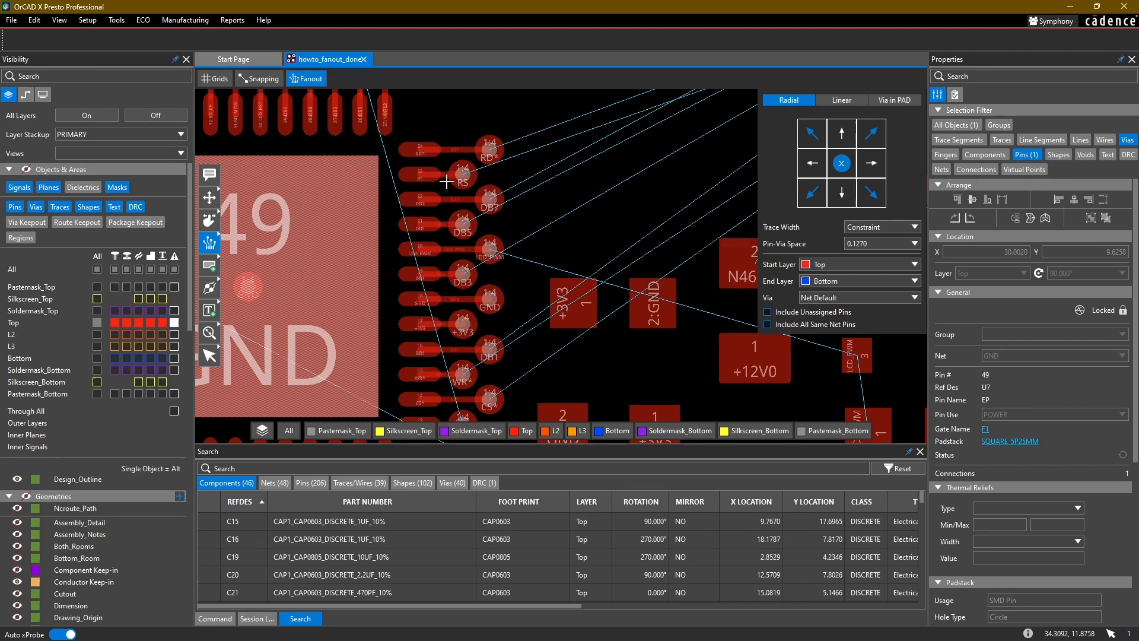
pyautogui.scroll(-3)
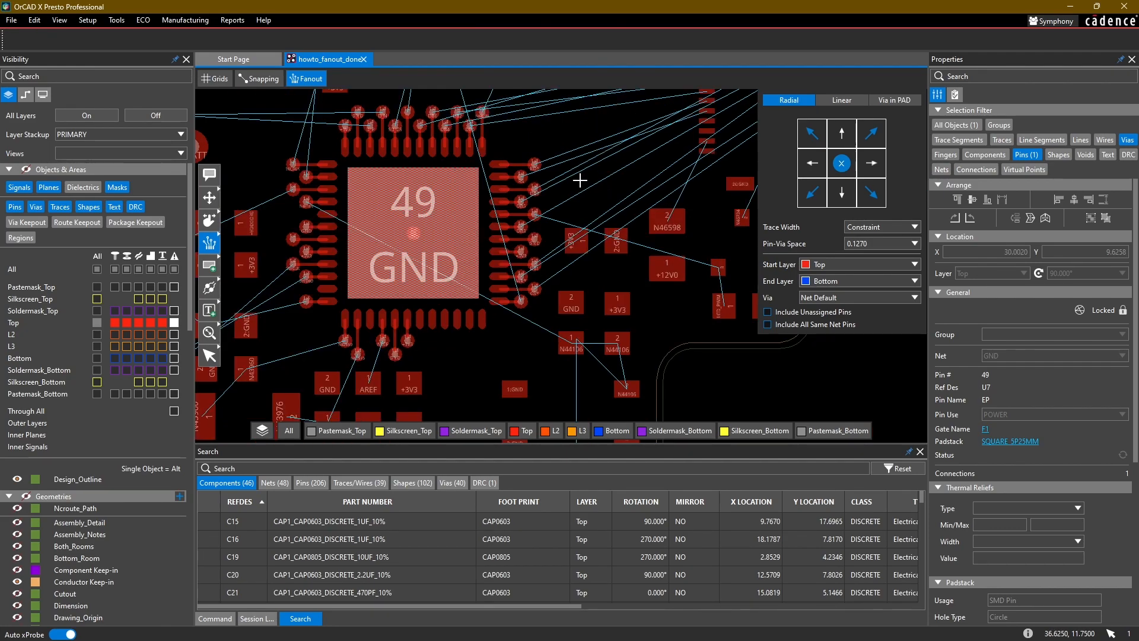
pyautogui.moveTo(560, 175)
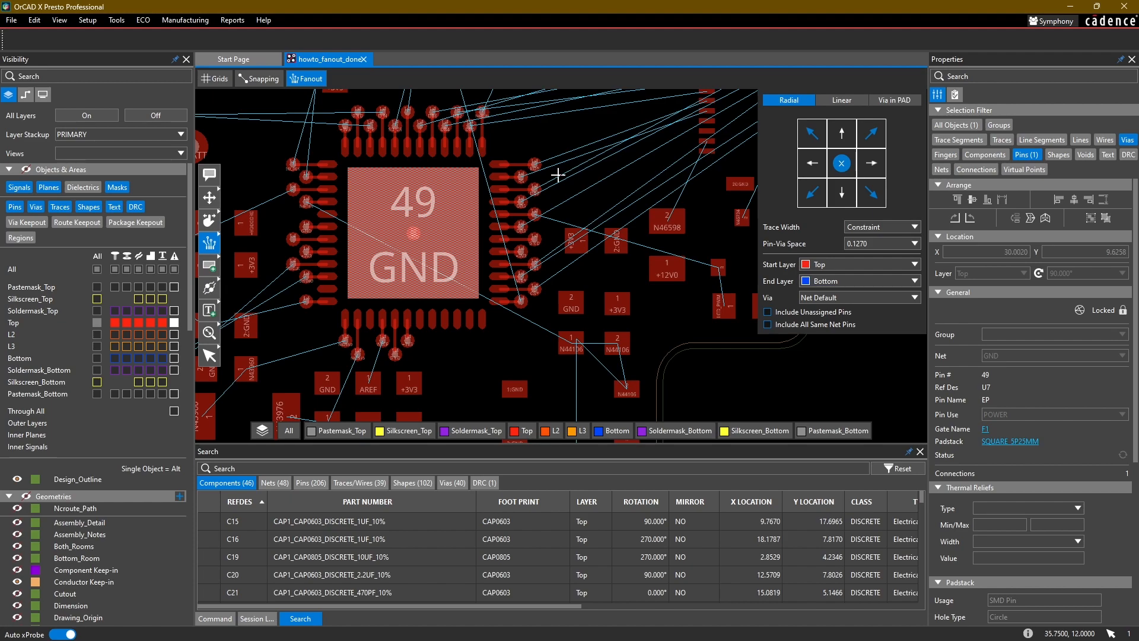
pyautogui.moveTo(542, 137)
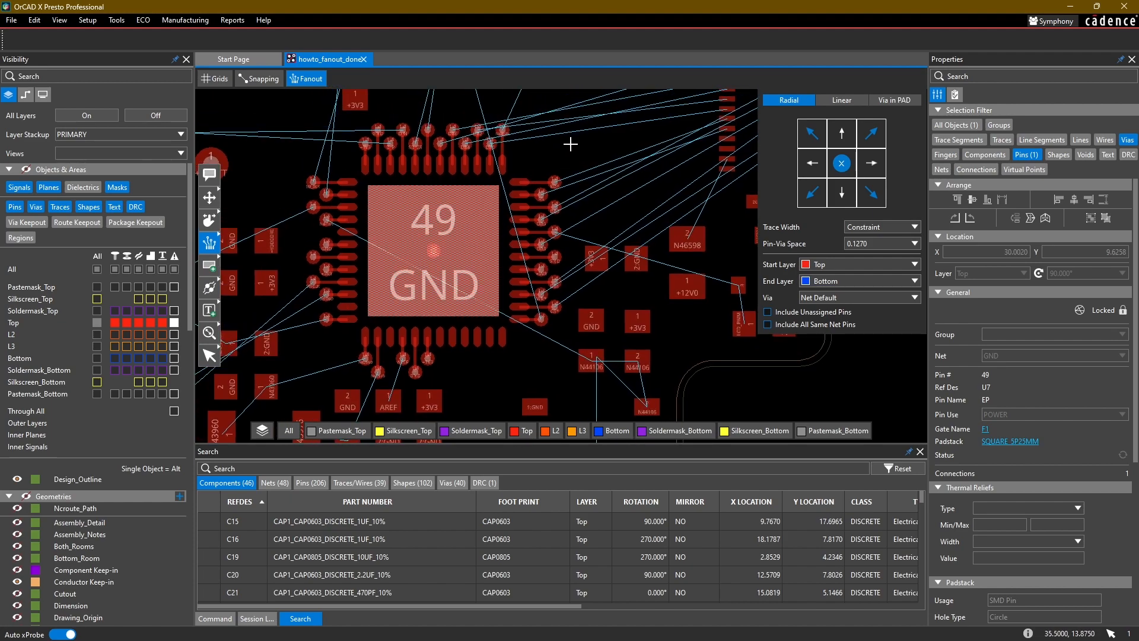
# - Switch fanout to Linear with the In direction, Top to Bottom
pyautogui.scroll(-3)
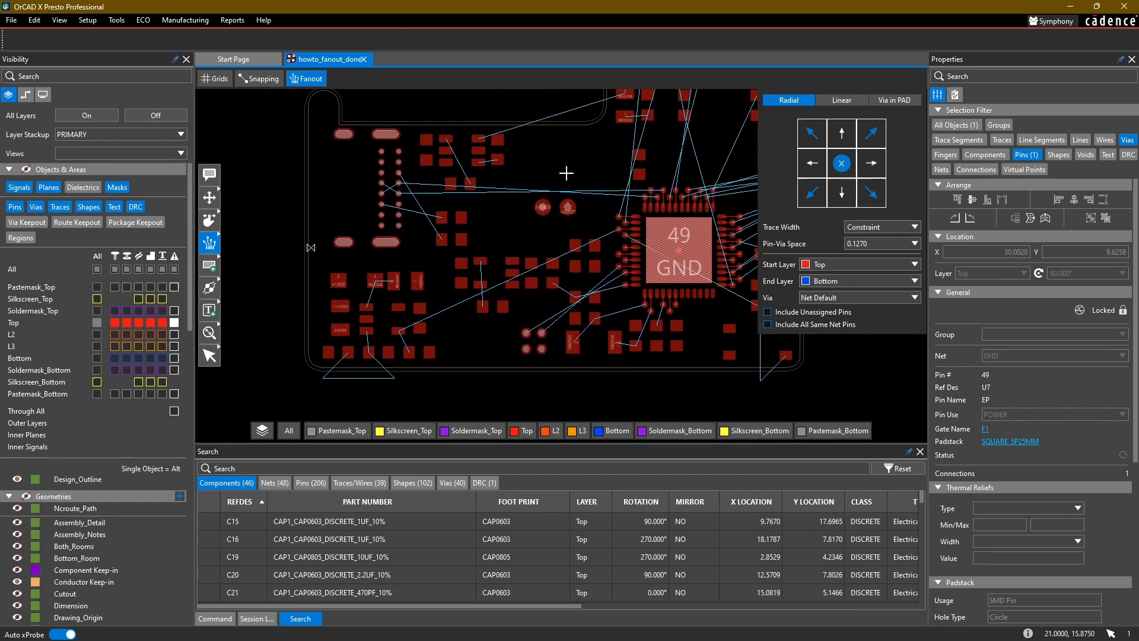
pyautogui.click(841, 100)
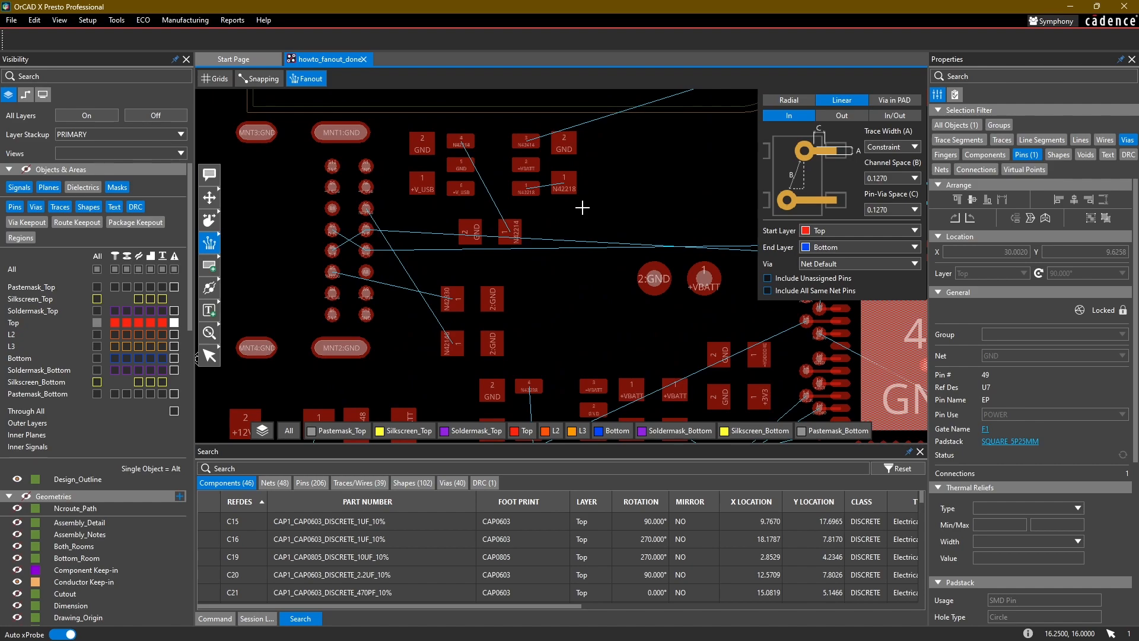
pyautogui.moveTo(574, 229)
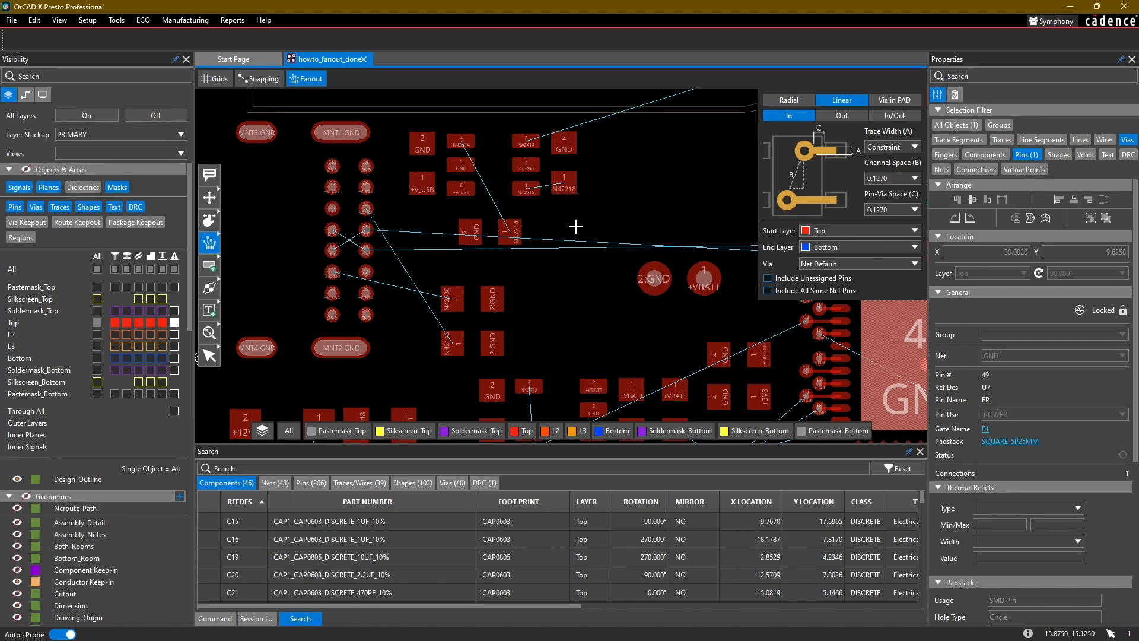
pyautogui.moveTo(570, 213)
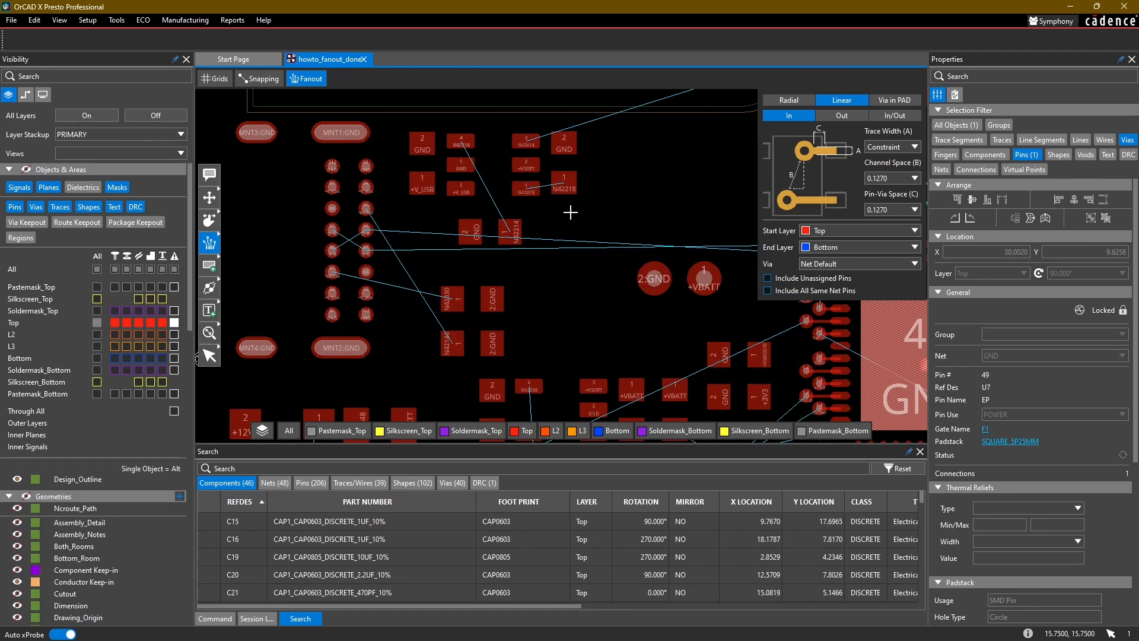
pyautogui.moveTo(582, 181)
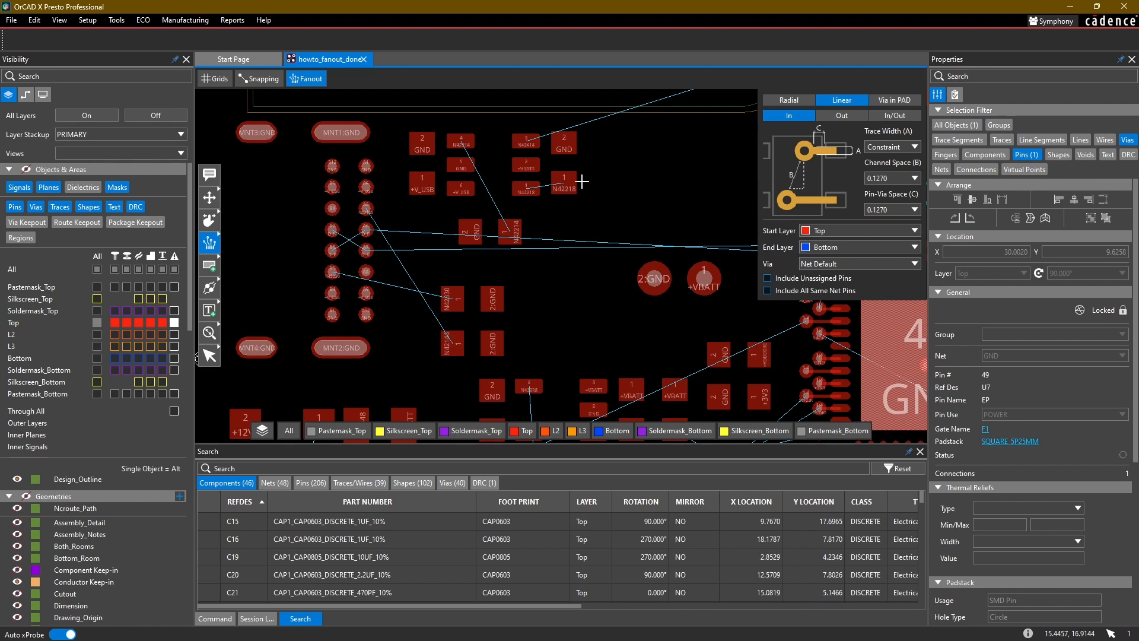
pyautogui.moveTo(262, 211)
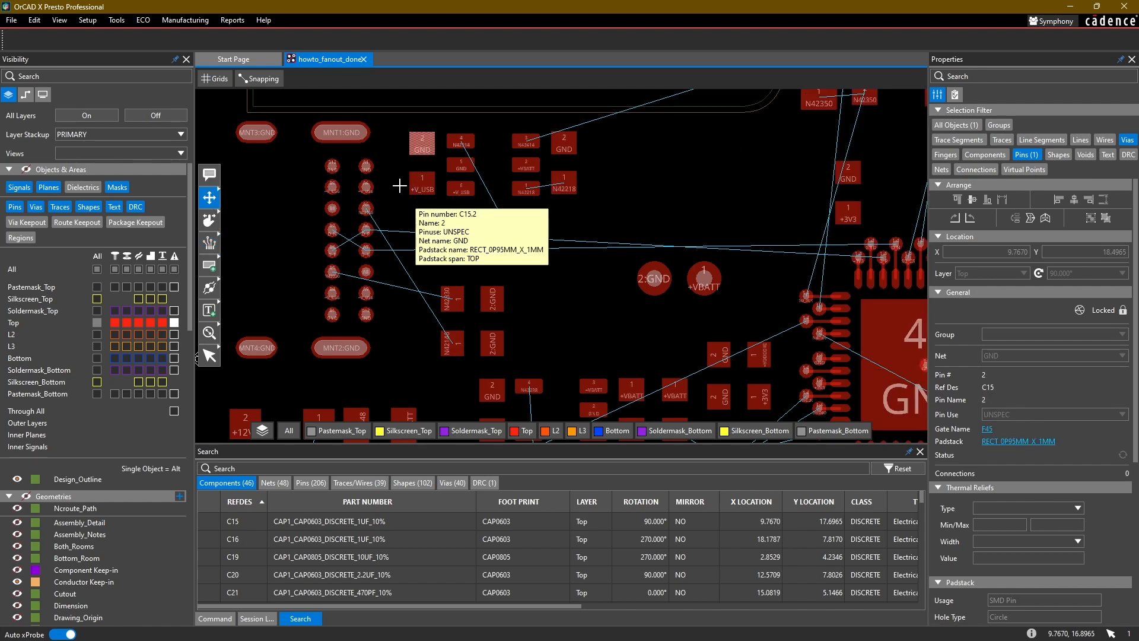
pyautogui.moveTo(417, 169)
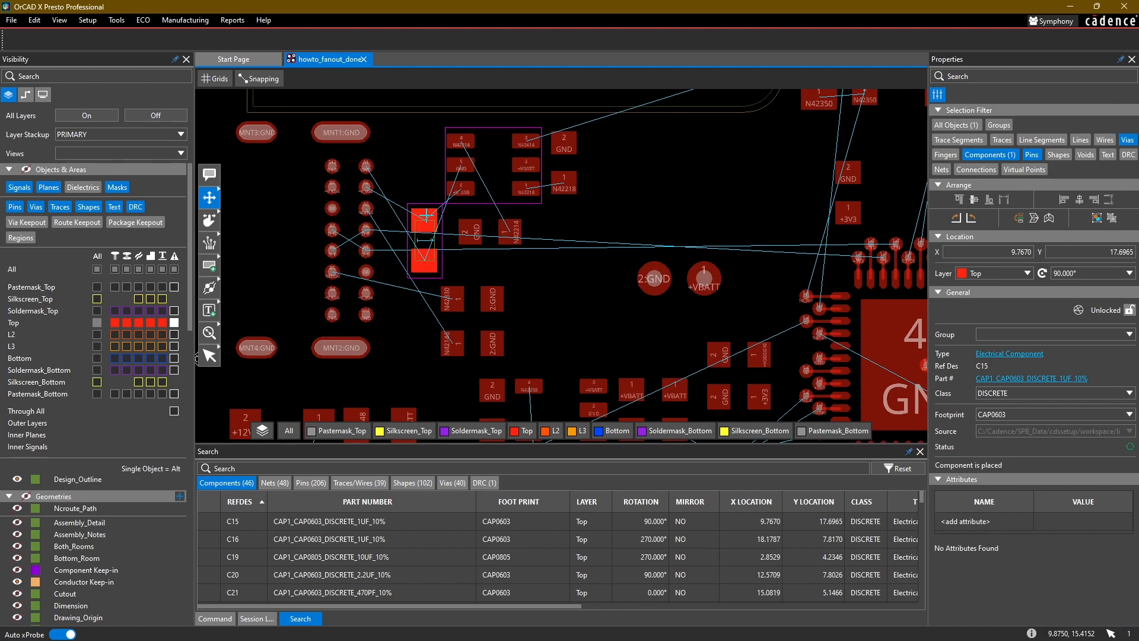
# - Place C15 beside U2 rotated 270° and zoom in on U2
pyautogui.click(561, 240)
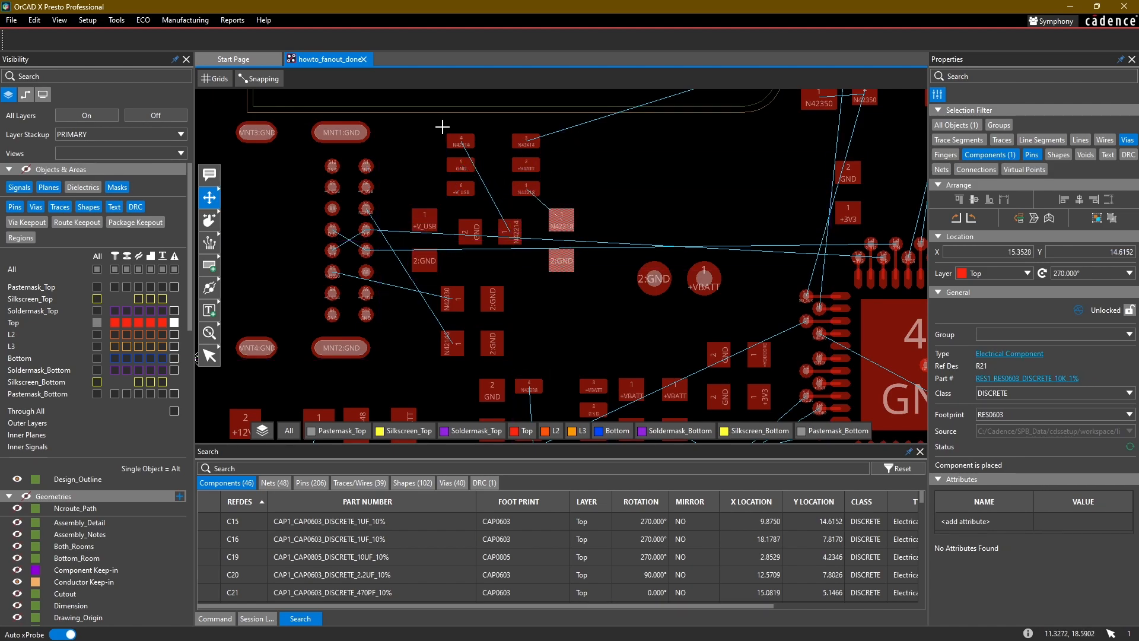
pyautogui.scroll(3)
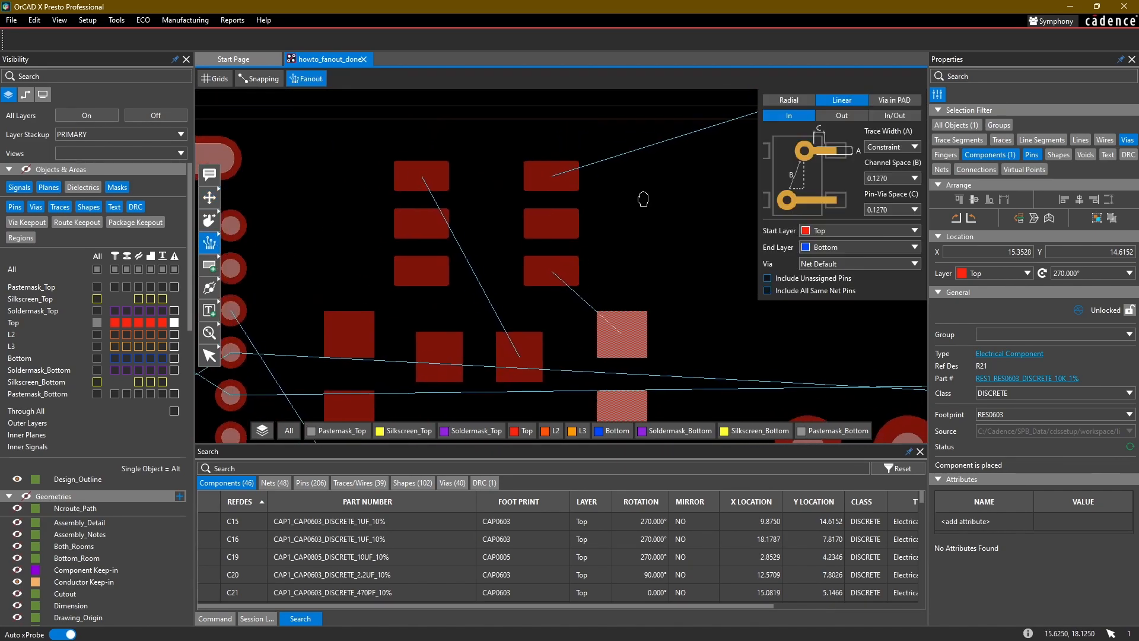
# - Try Out, then In/Out, as U2's linear Top-to-Bottom fanout direction
pyautogui.click(841, 115)
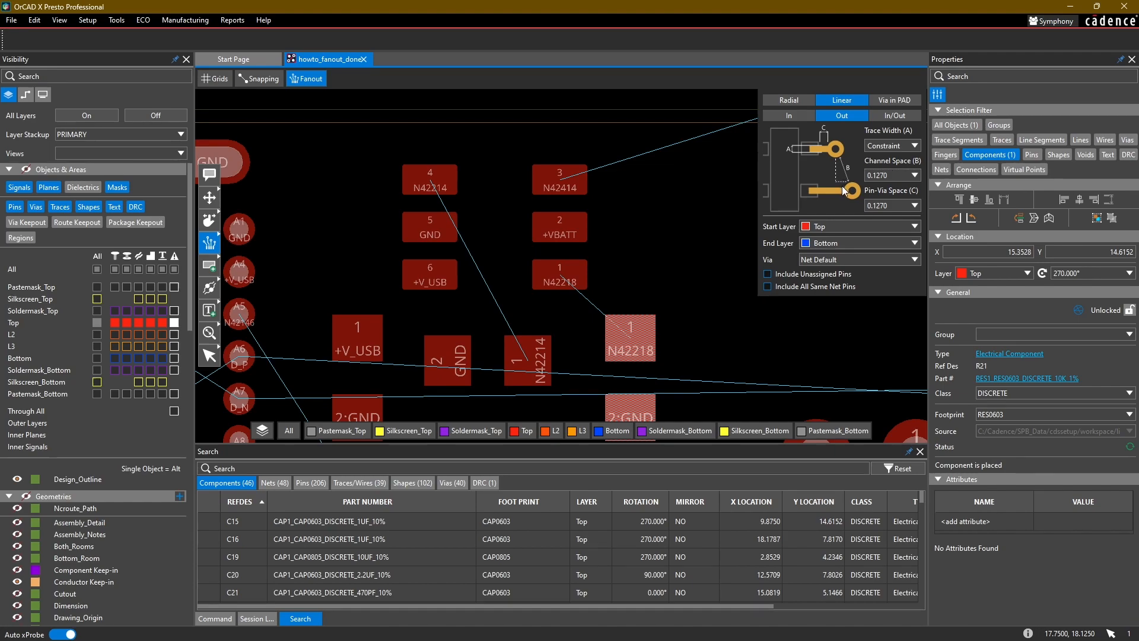
pyautogui.moveTo(851, 180)
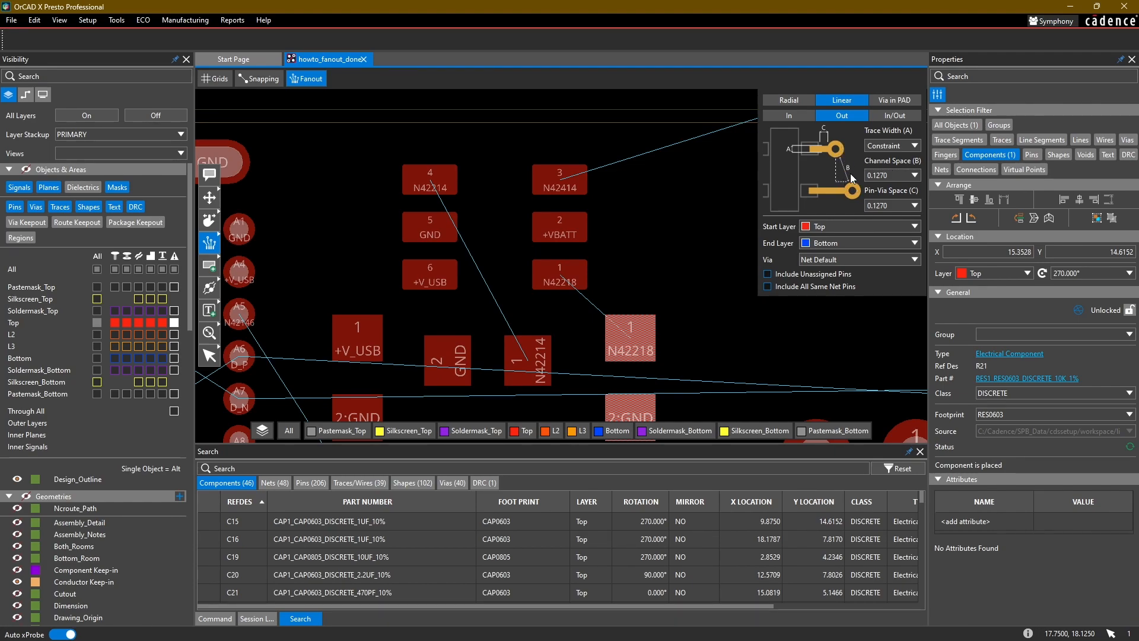
pyautogui.moveTo(874, 198)
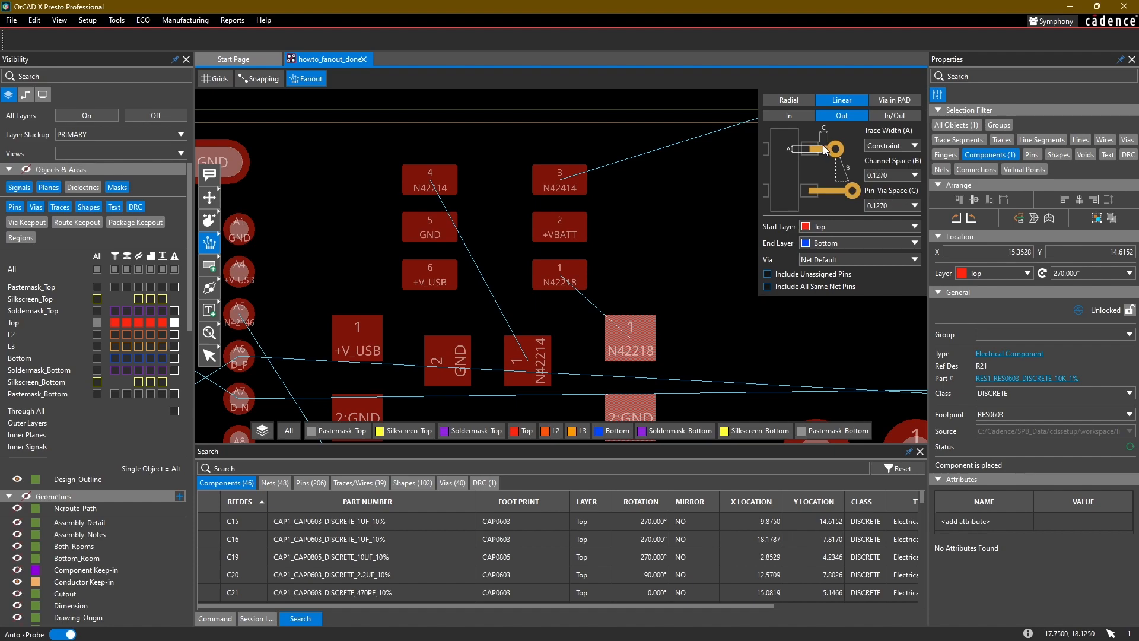
pyautogui.moveTo(870, 132)
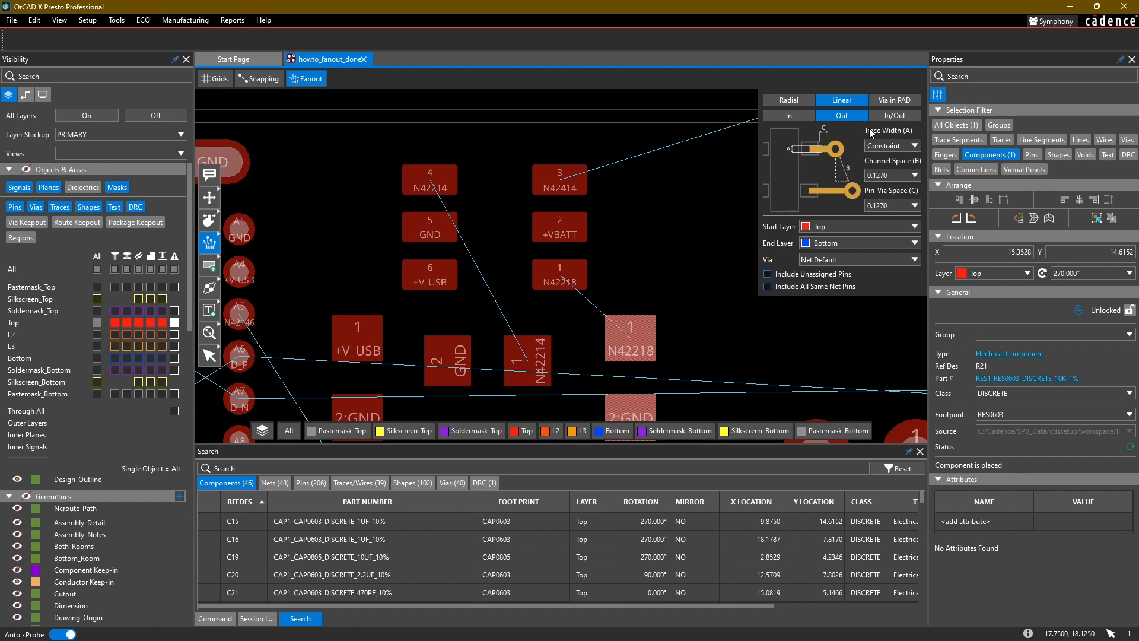
pyautogui.moveTo(593, 178)
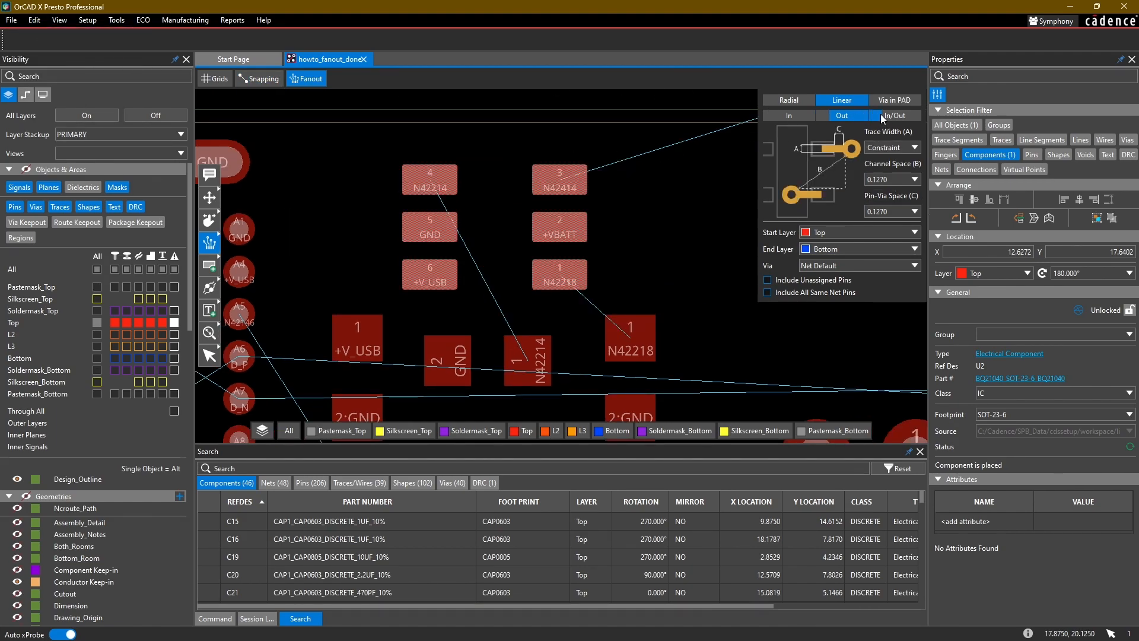
pyautogui.click(896, 115)
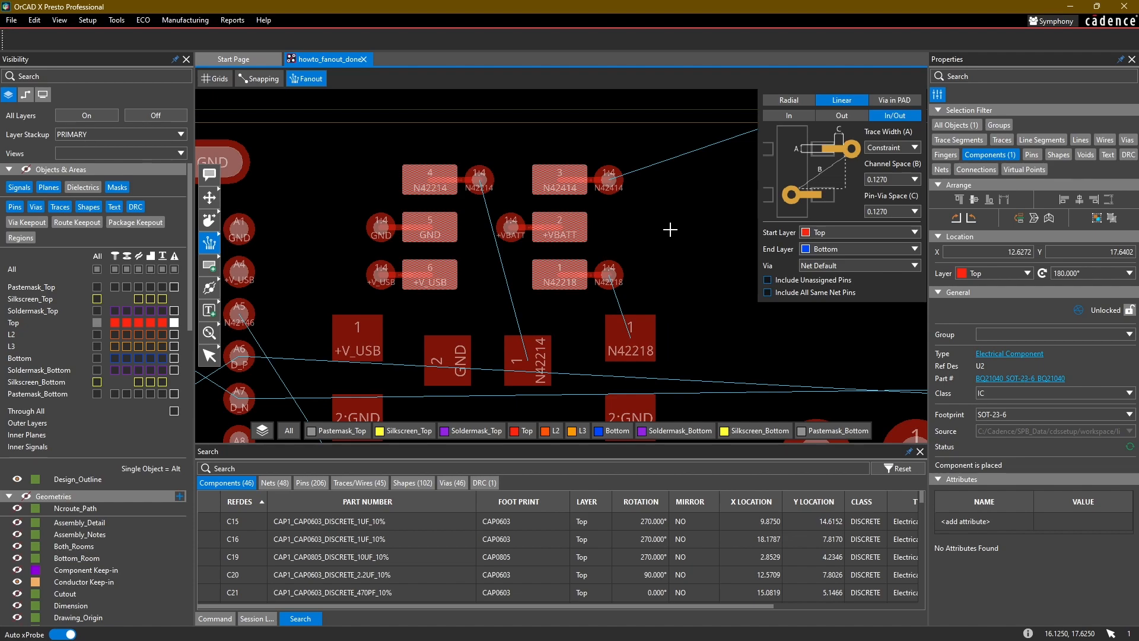
pyautogui.click(33, 20)
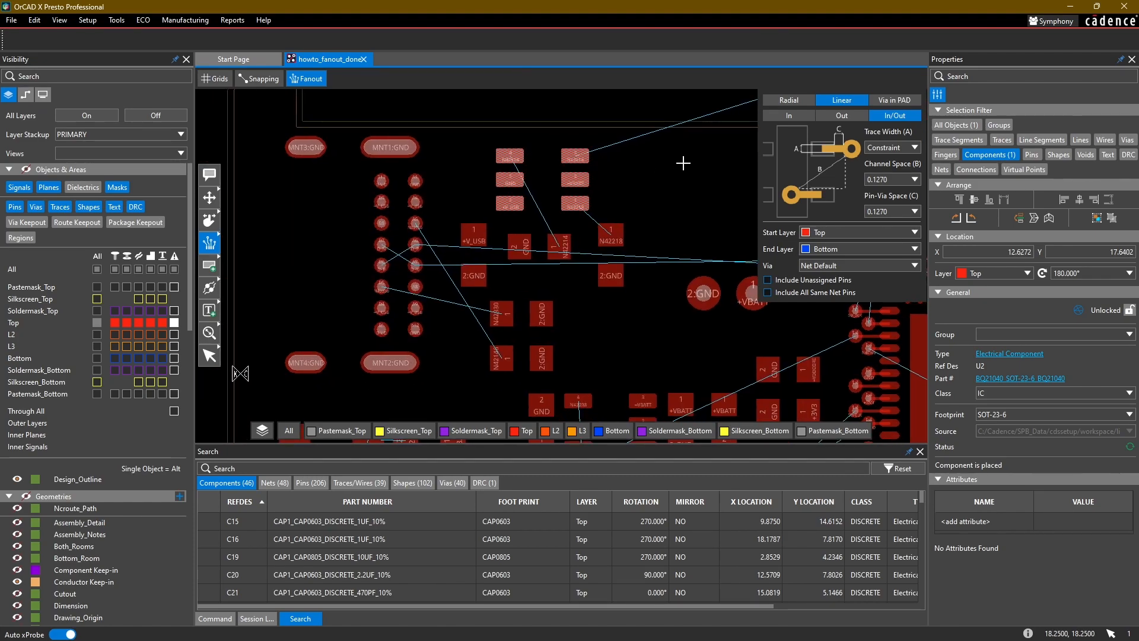
# - Set linear fanout to Out only and show the Nets list with its colours
pyautogui.click(841, 114)
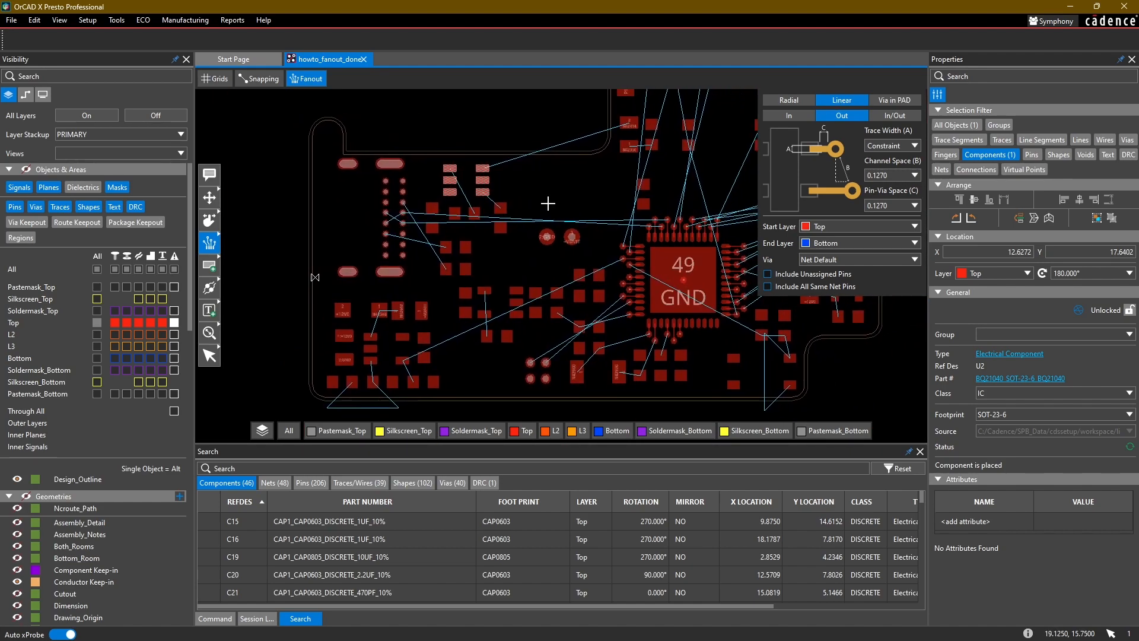
pyautogui.moveTo(559, 179)
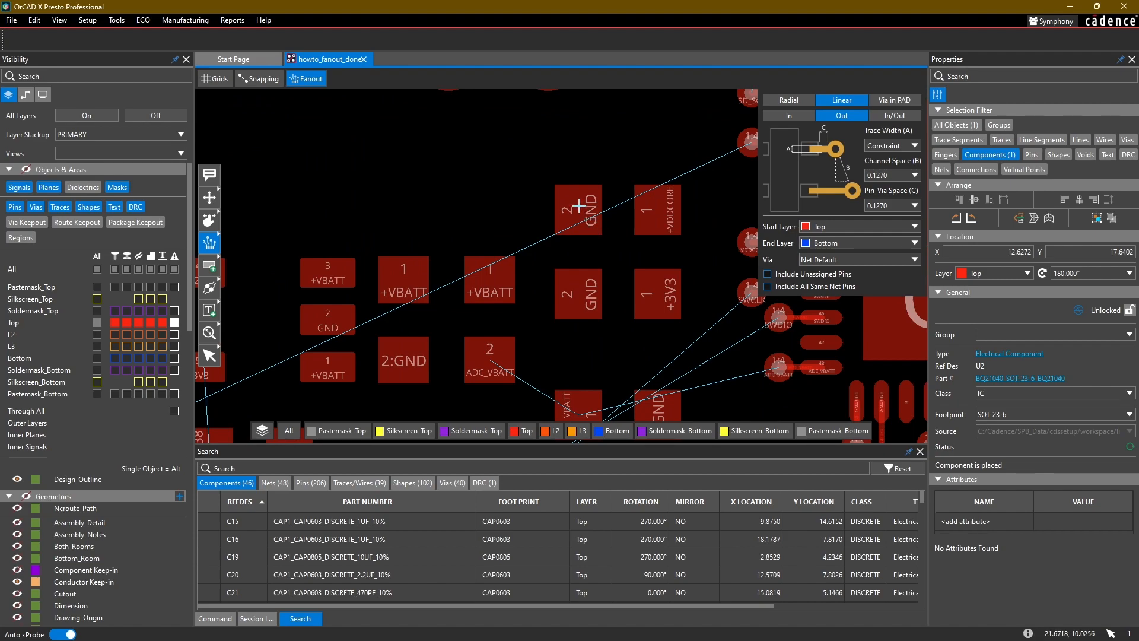
pyautogui.moveTo(531, 208)
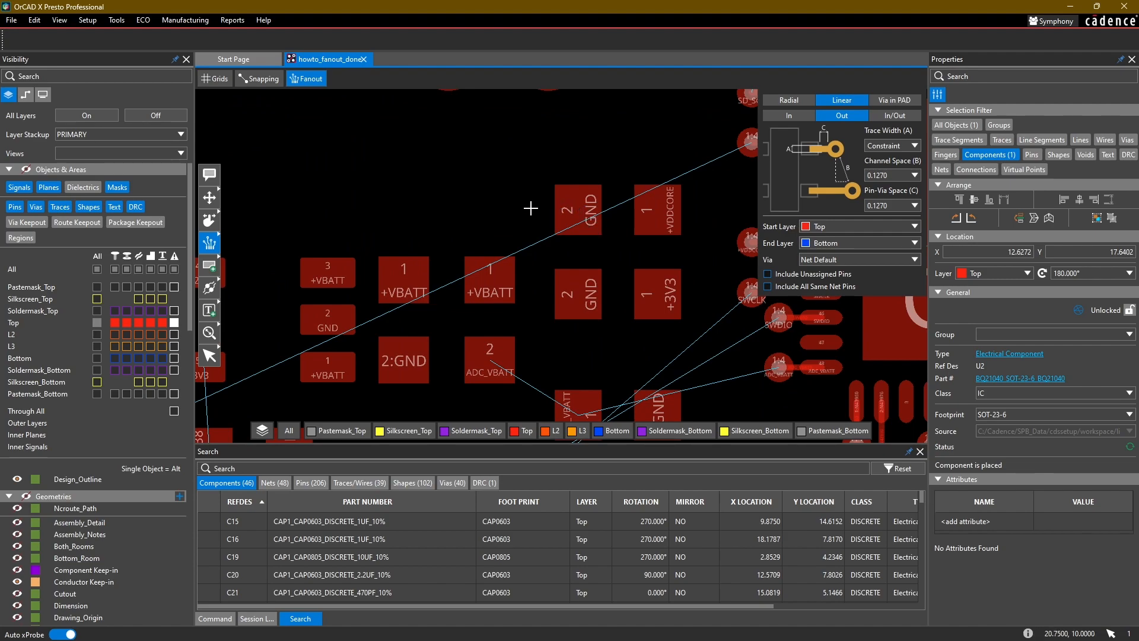
pyautogui.moveTo(519, 201)
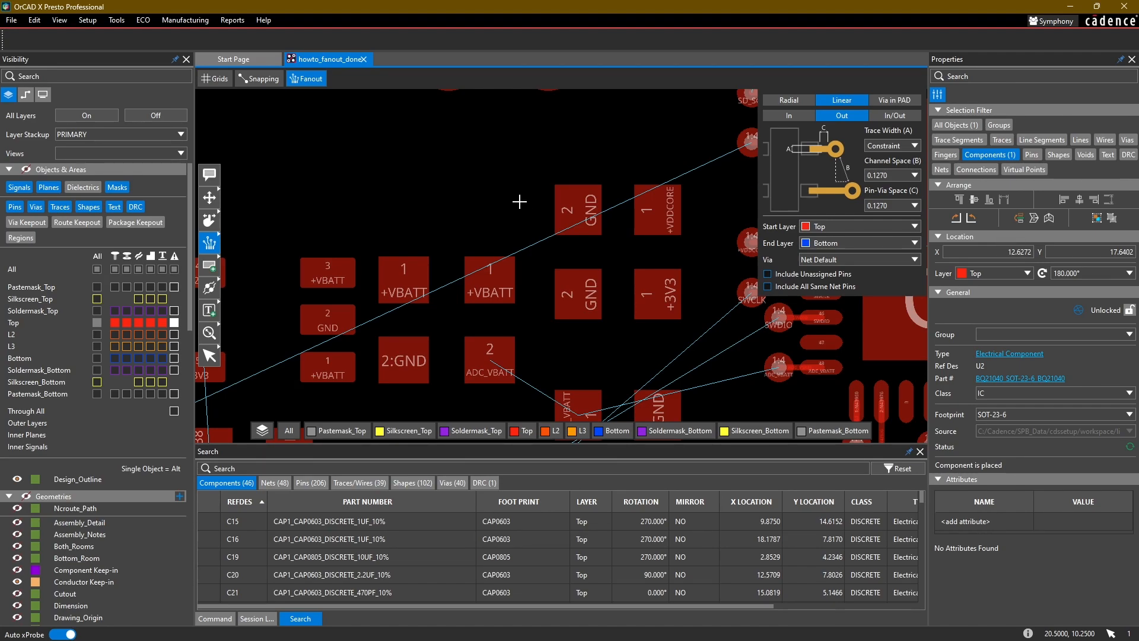
pyautogui.scroll(-3)
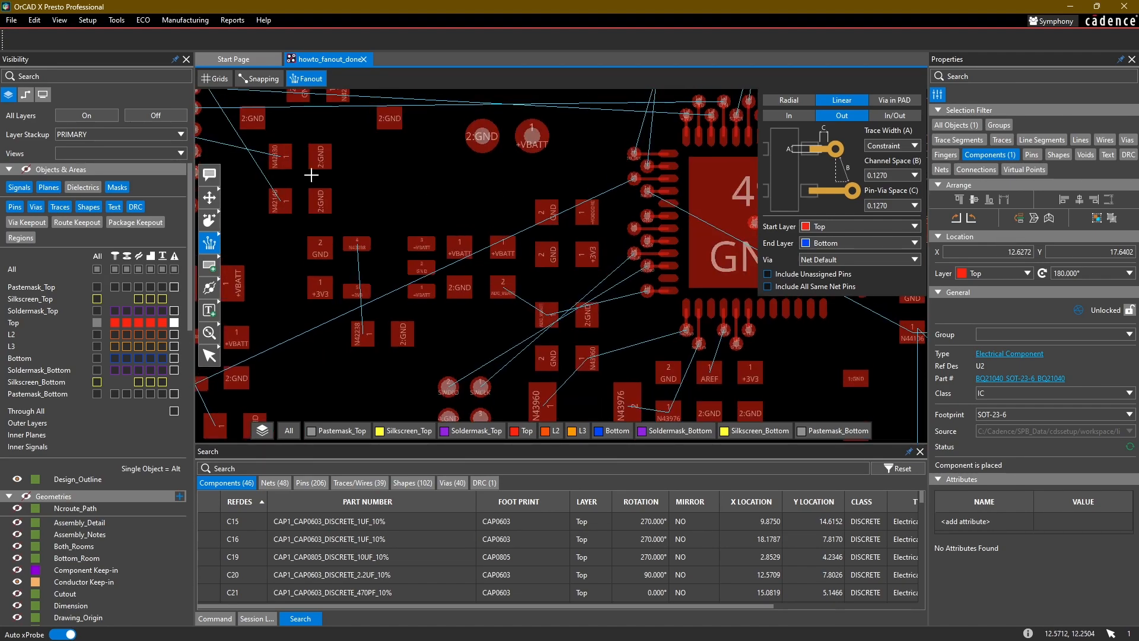
pyautogui.click(25, 95)
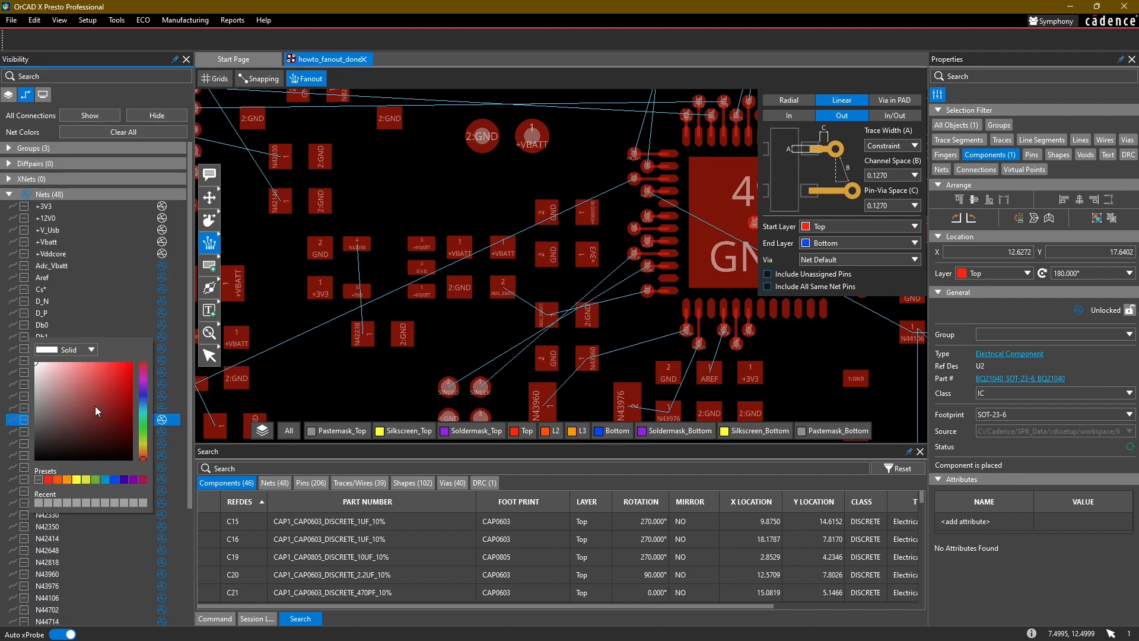
# - Colour the Gnd net blue and set fanout Trace Width (A) to 0.5080
pyautogui.click(87, 379)
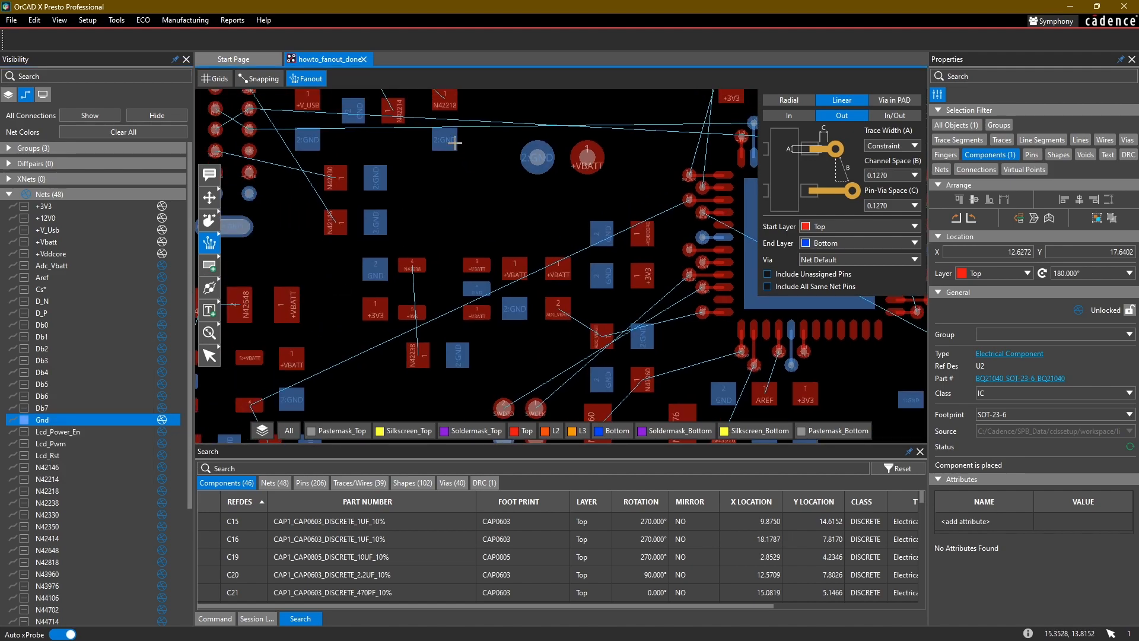
pyautogui.moveTo(436, 171)
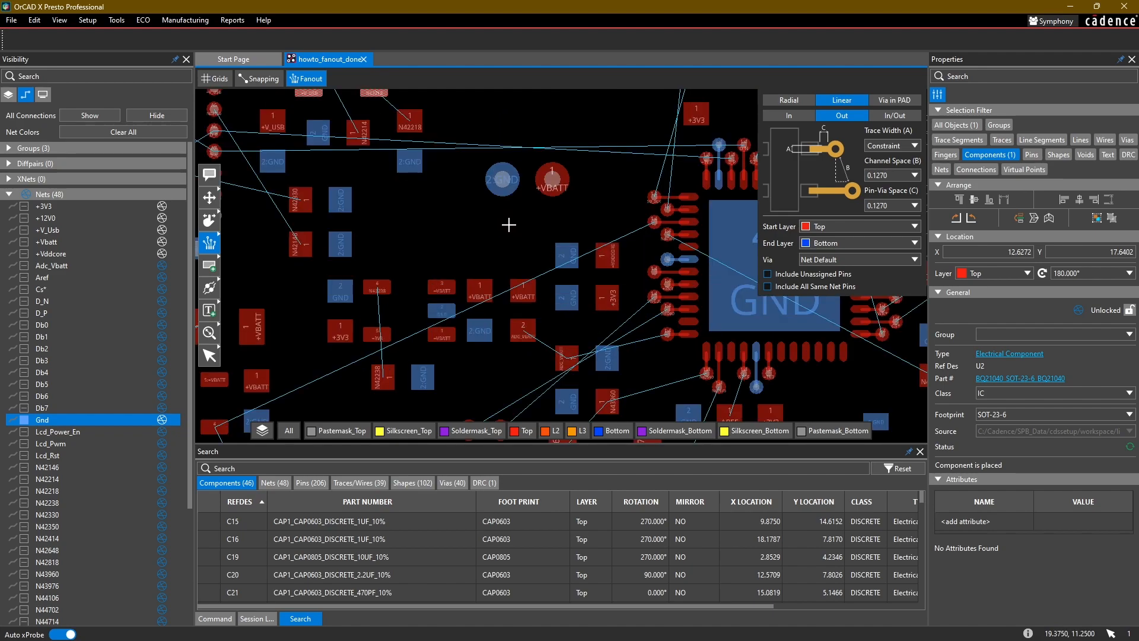
pyautogui.click(917, 145)
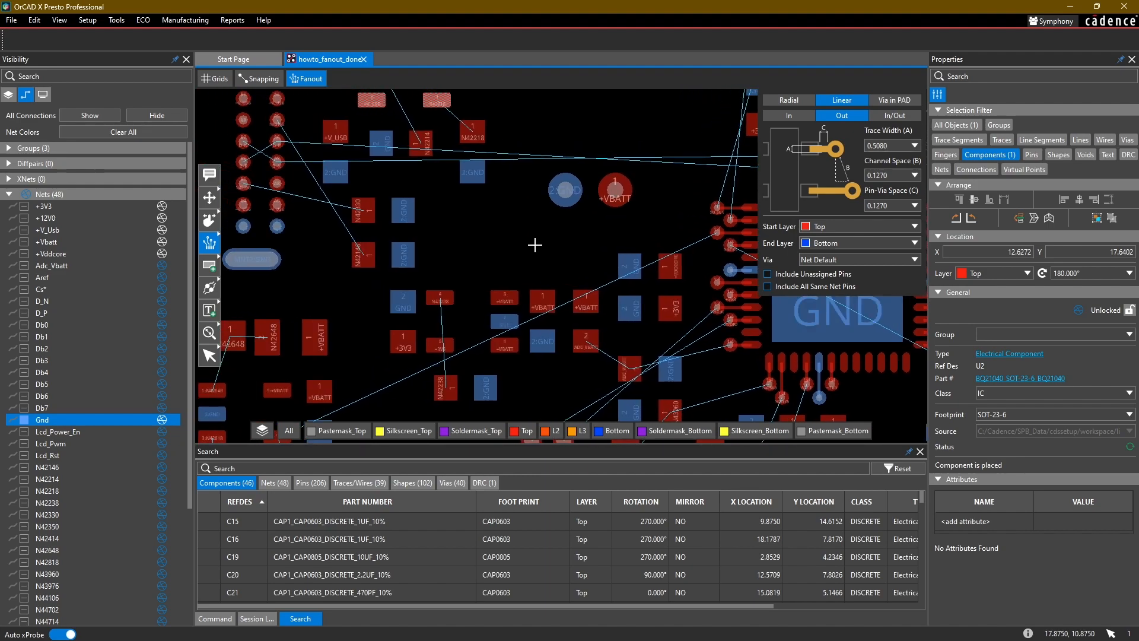
pyautogui.moveTo(480, 230)
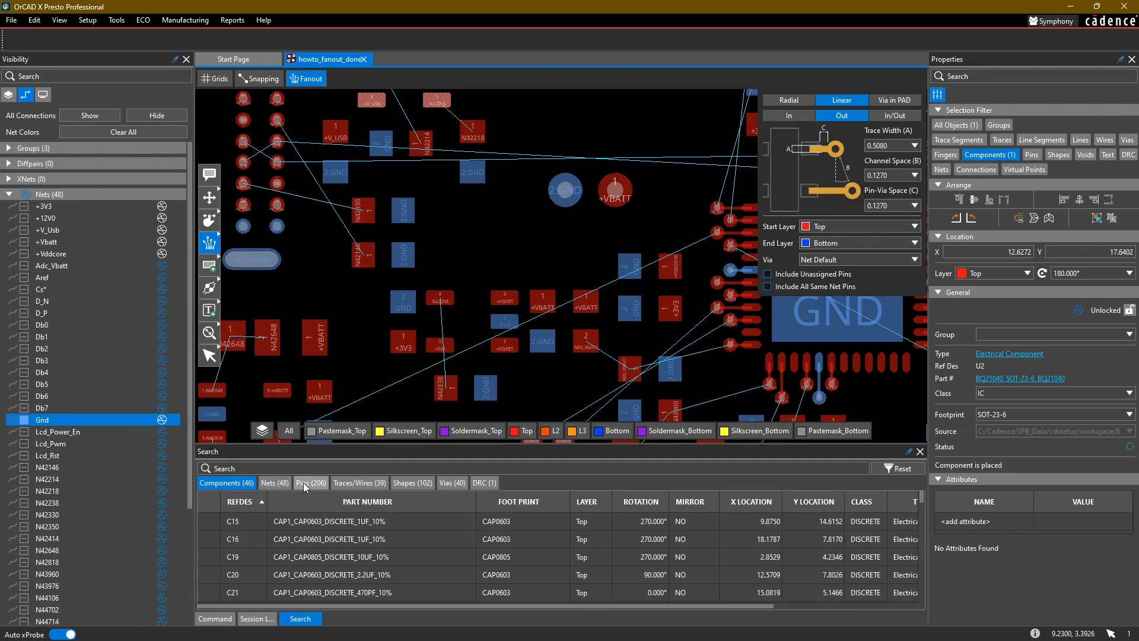
# - List all pins in Search, filtered to REFDES 'C' and NET 'GND', giving 15 pins
pyautogui.click(310, 482)
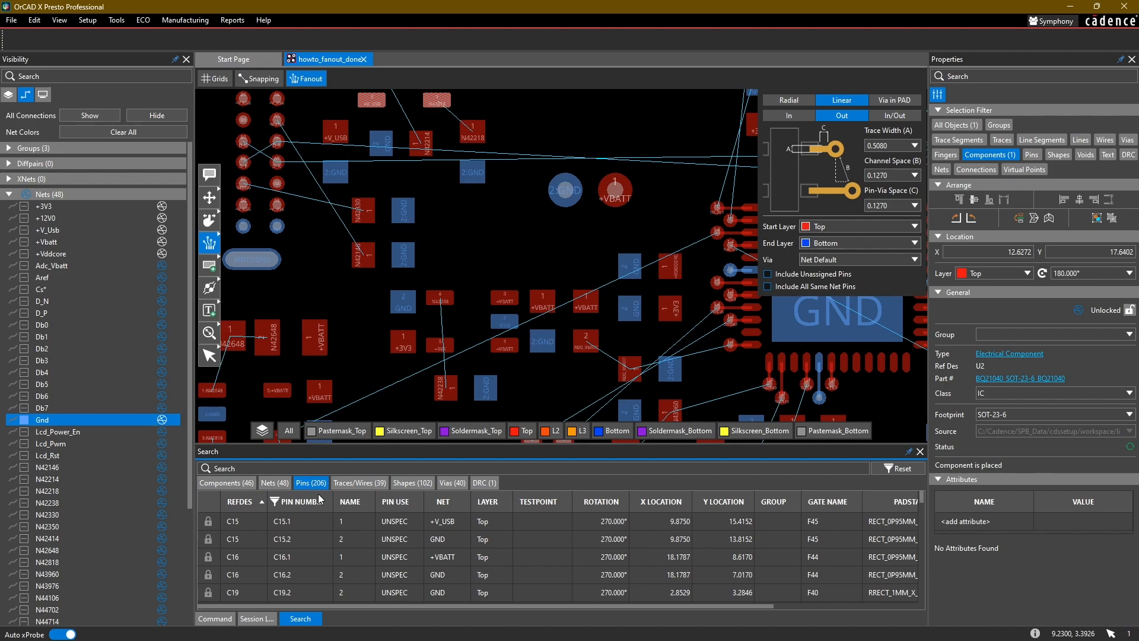
pyautogui.click(238, 501)
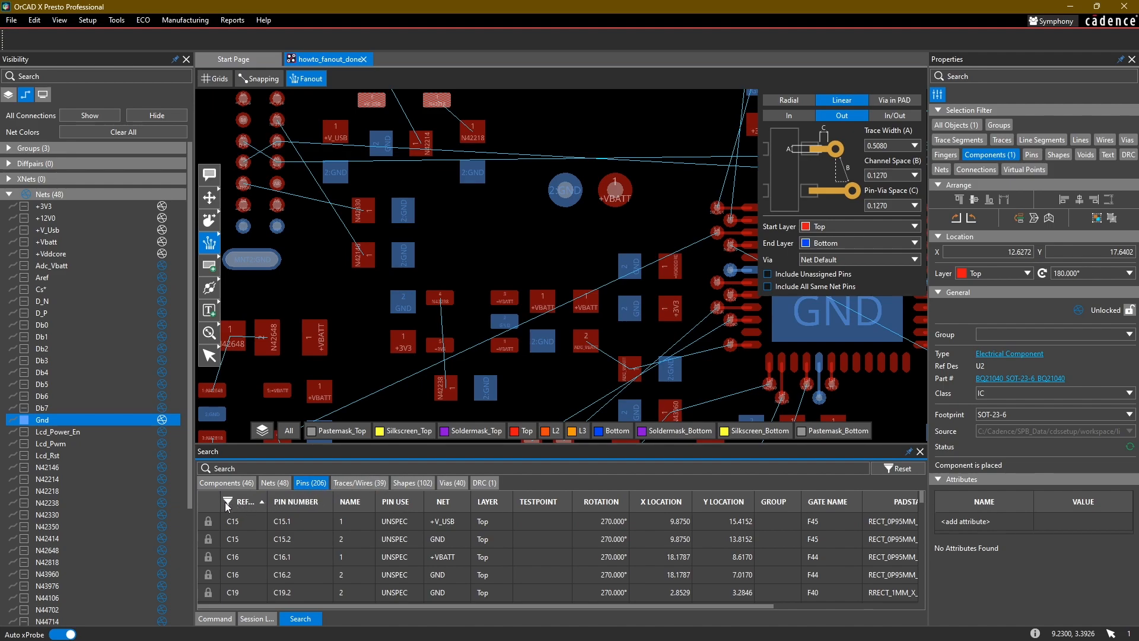
pyautogui.click(240, 502)
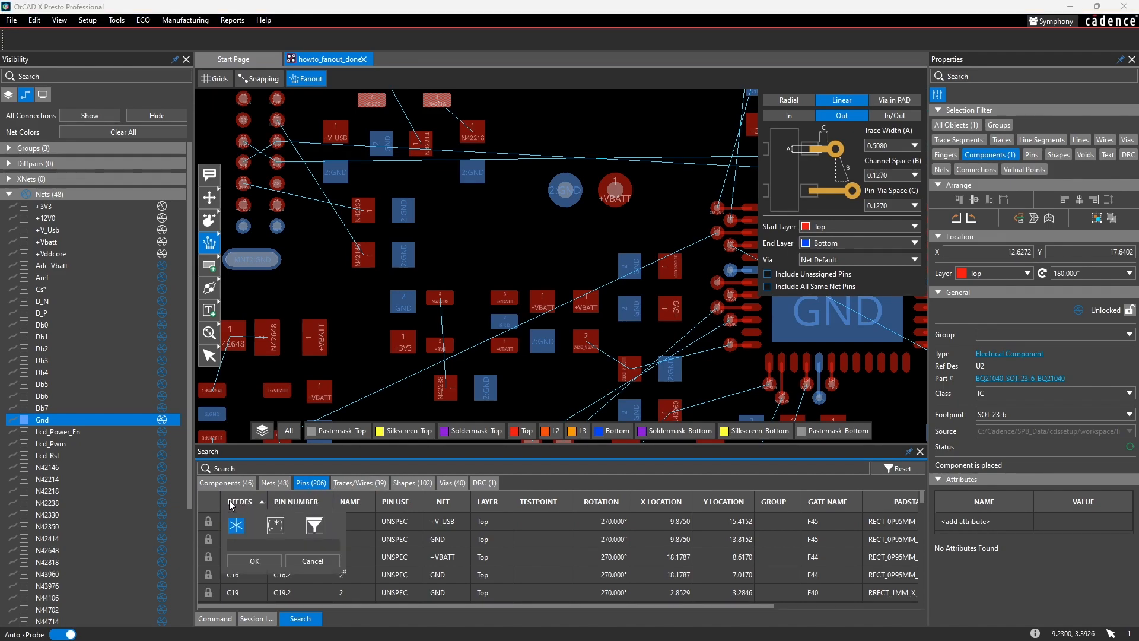
pyautogui.write('c')
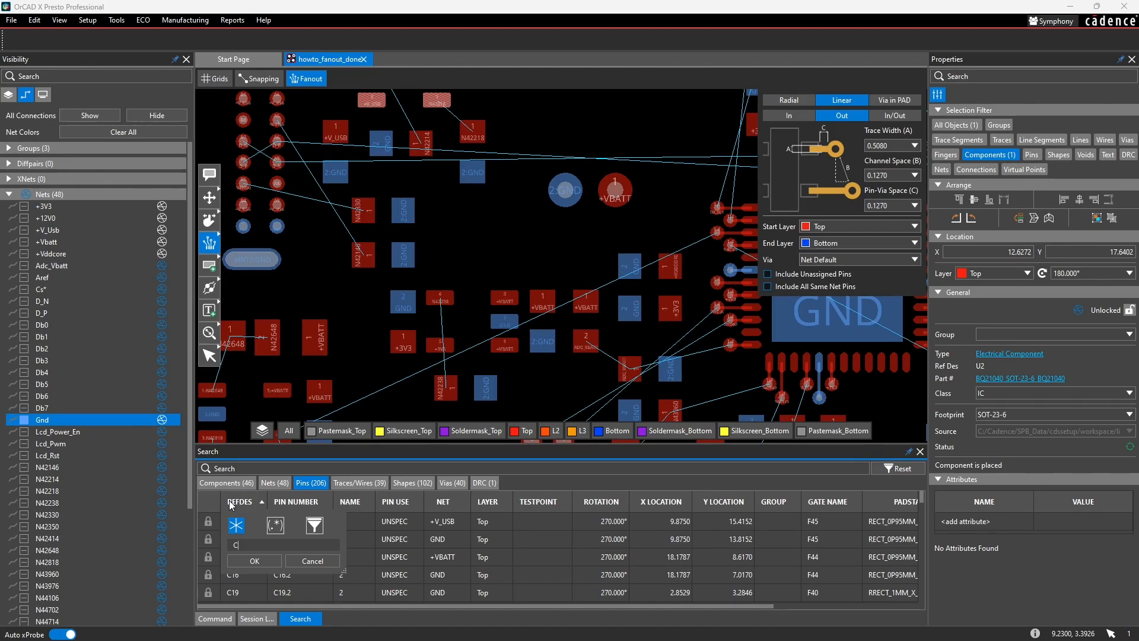
pyautogui.click(254, 561)
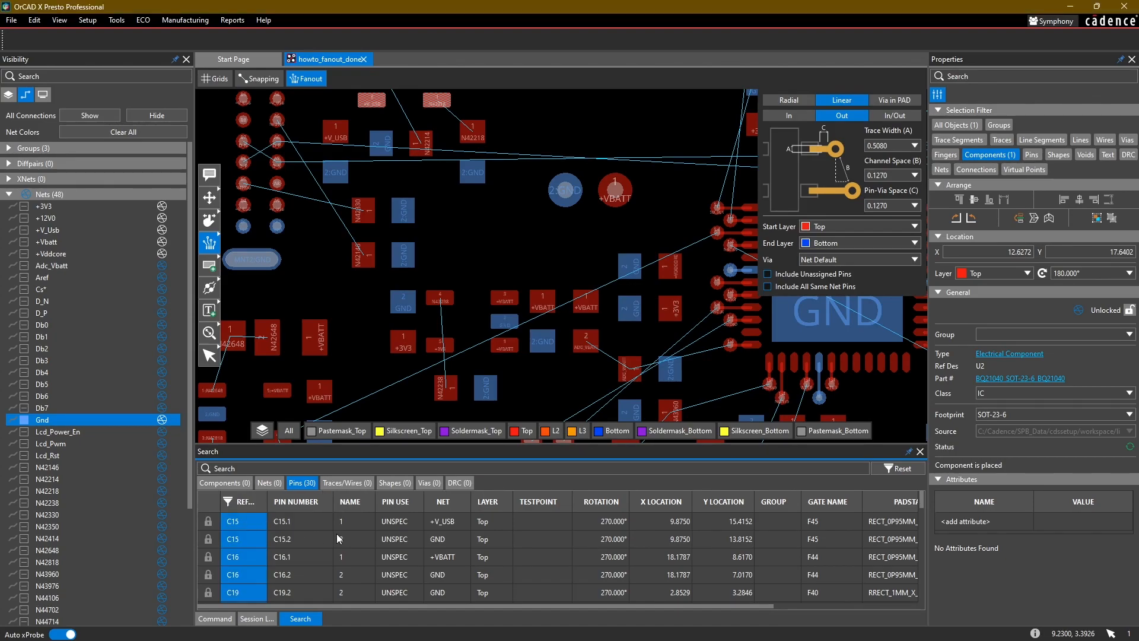
pyautogui.scroll(-3)
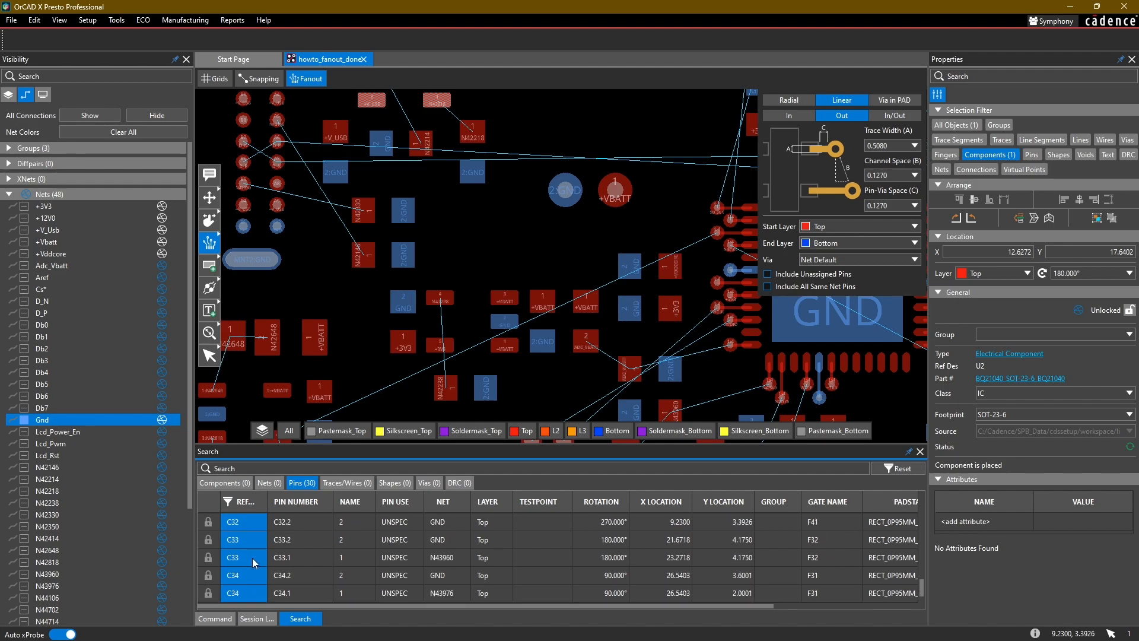
pyautogui.moveTo(254, 541)
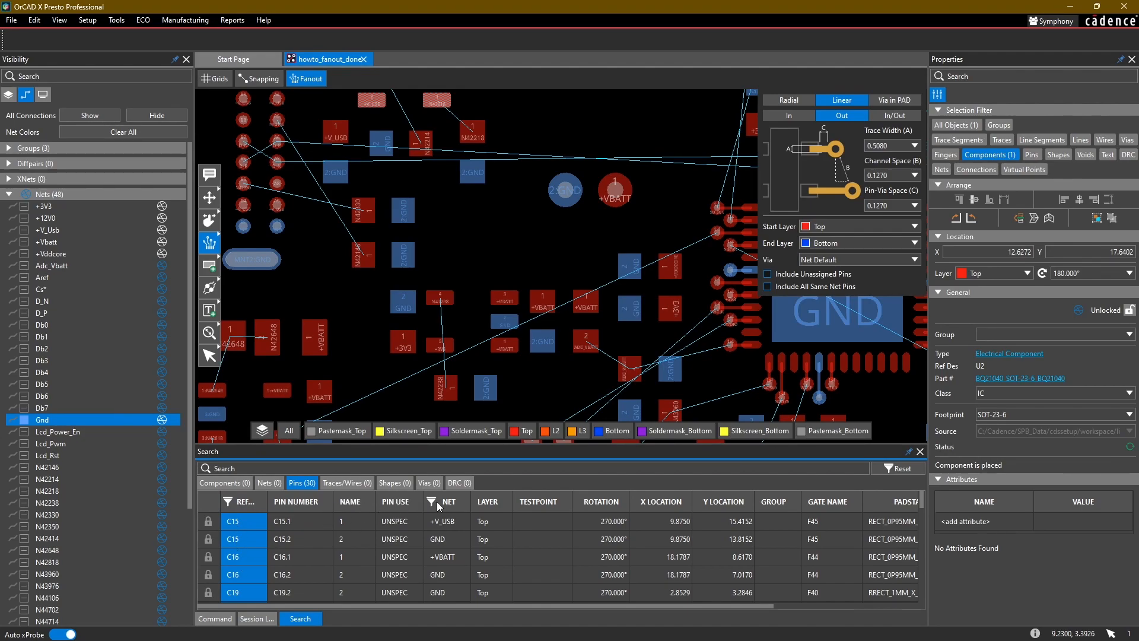
pyautogui.click(436, 502)
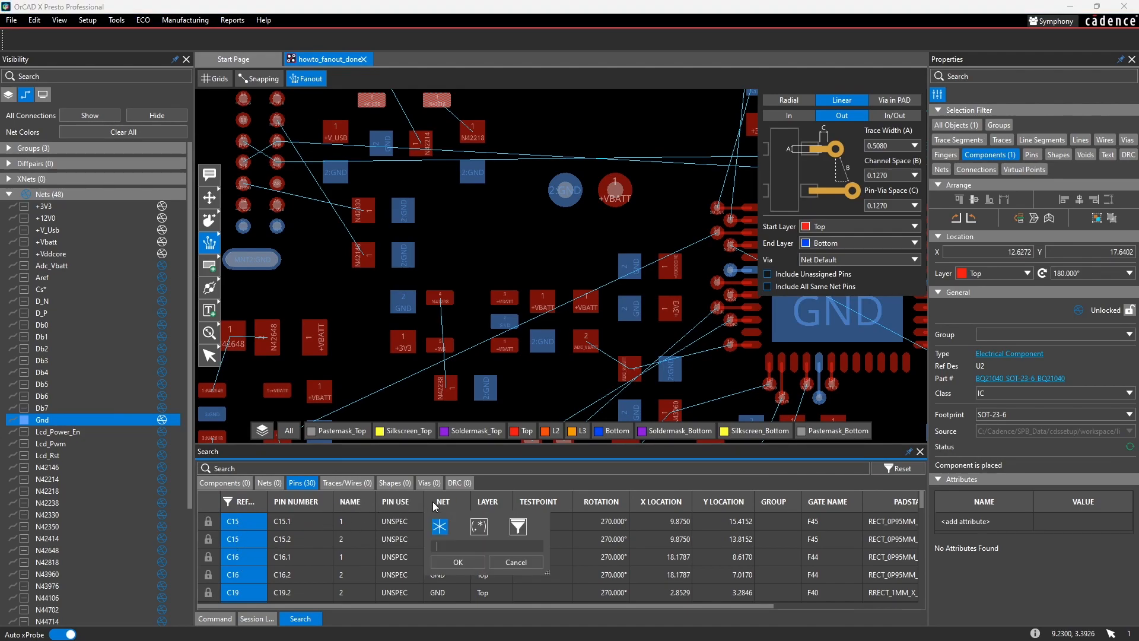
pyautogui.write('GND')
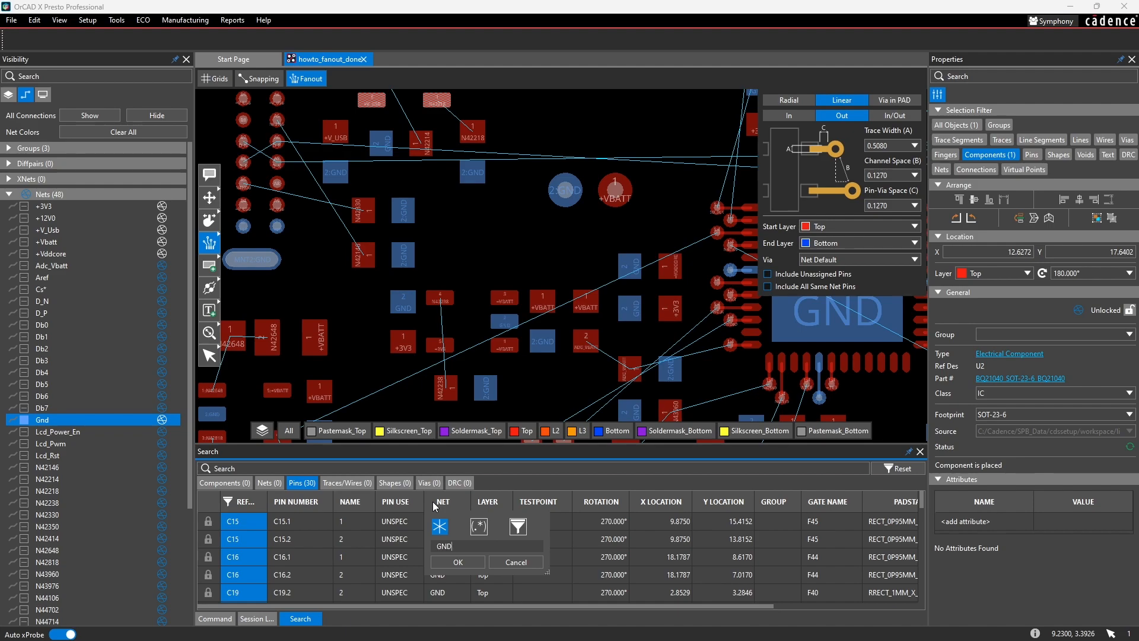
pyautogui.click(457, 562)
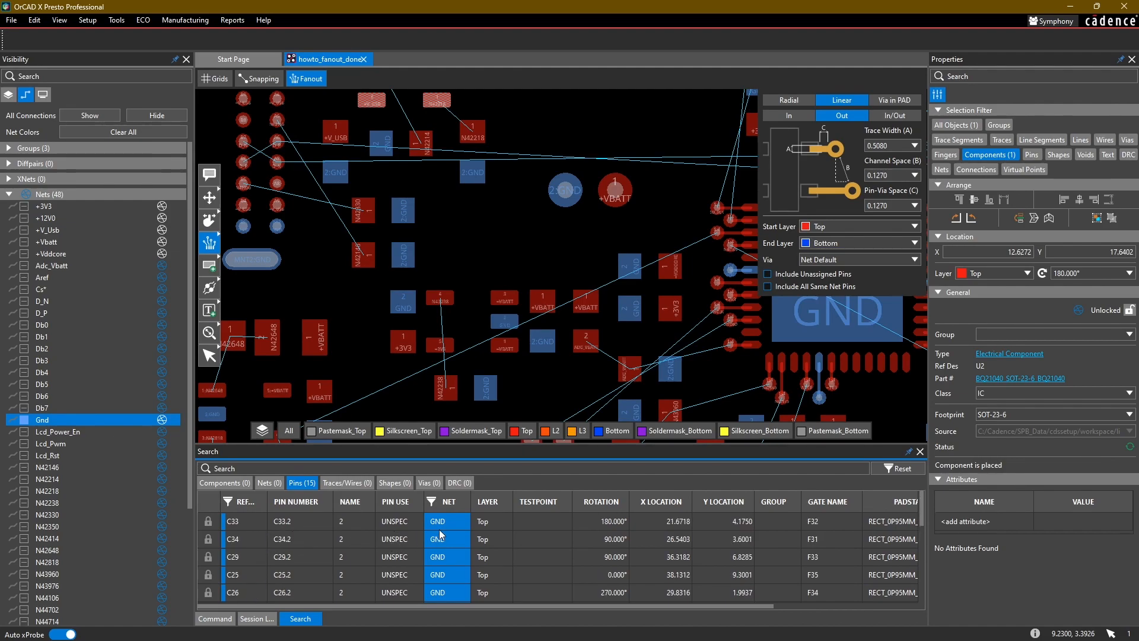
pyautogui.moveTo(454, 553)
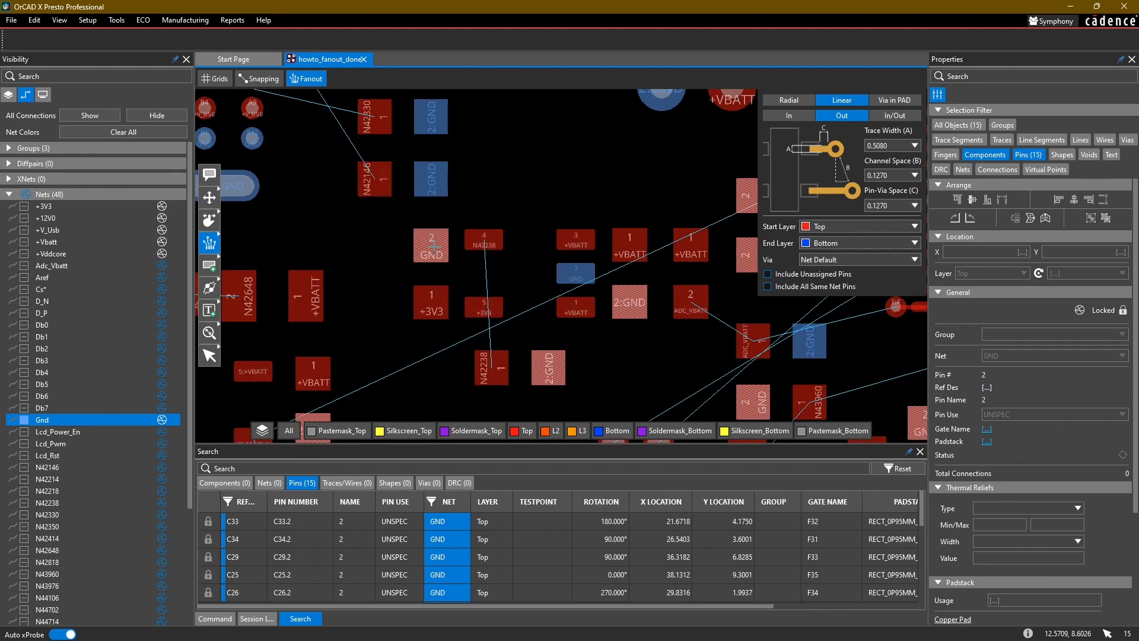
# - Add via stubs to the 15 capacitor GND pads, then bring up the 4 DRC errors
pyautogui.scroll(-3)
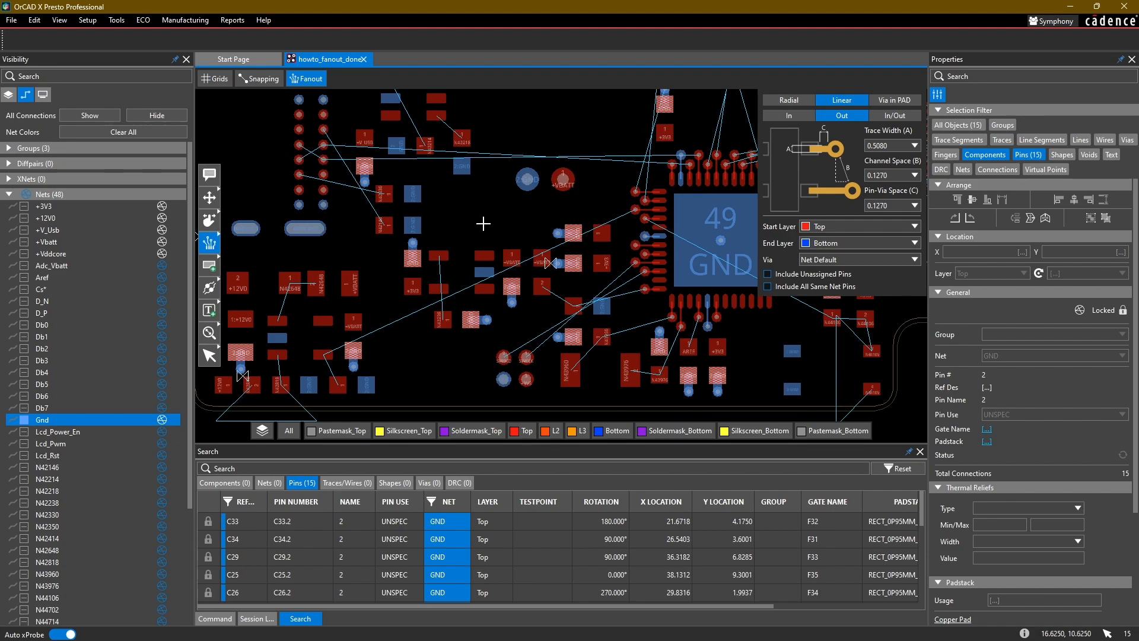
pyautogui.scroll(3)
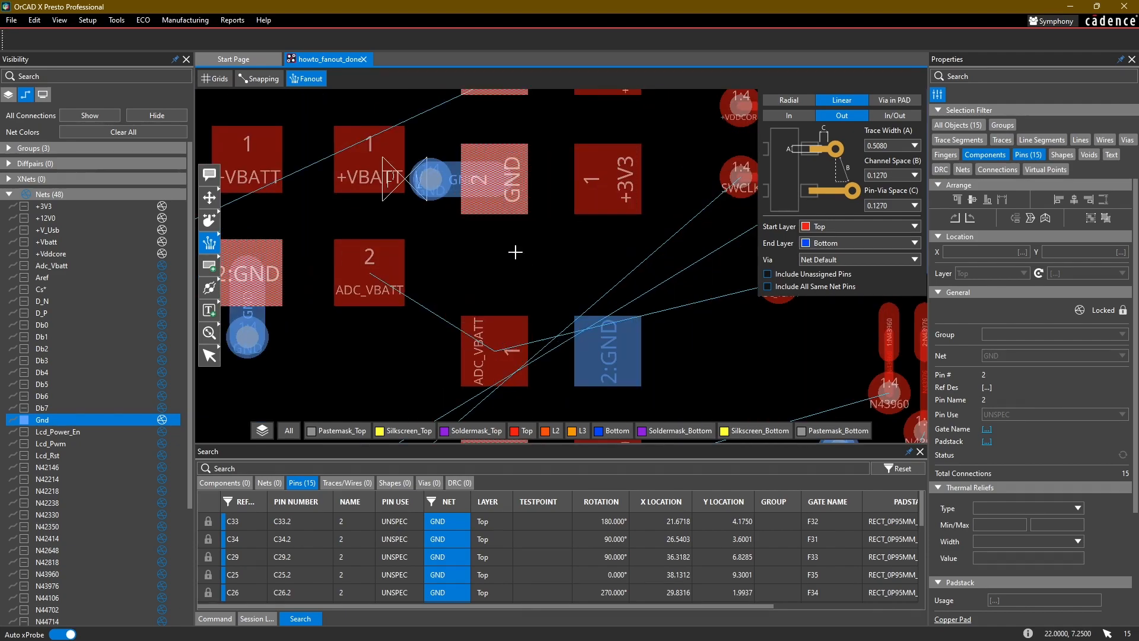
pyautogui.moveTo(392, 181)
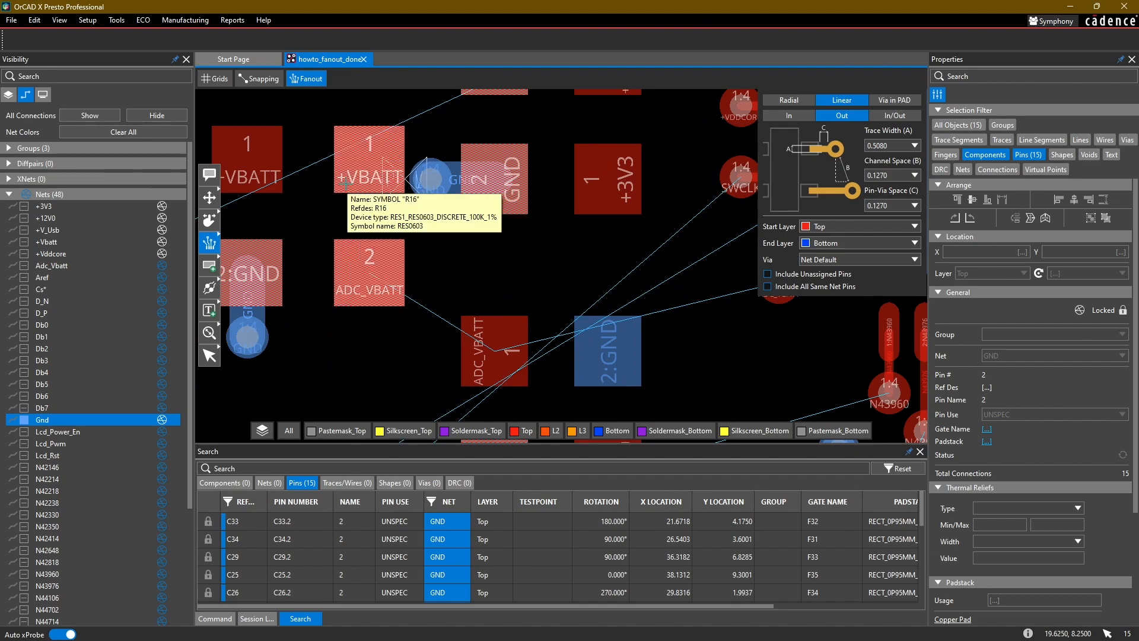
pyautogui.moveTo(389, 181)
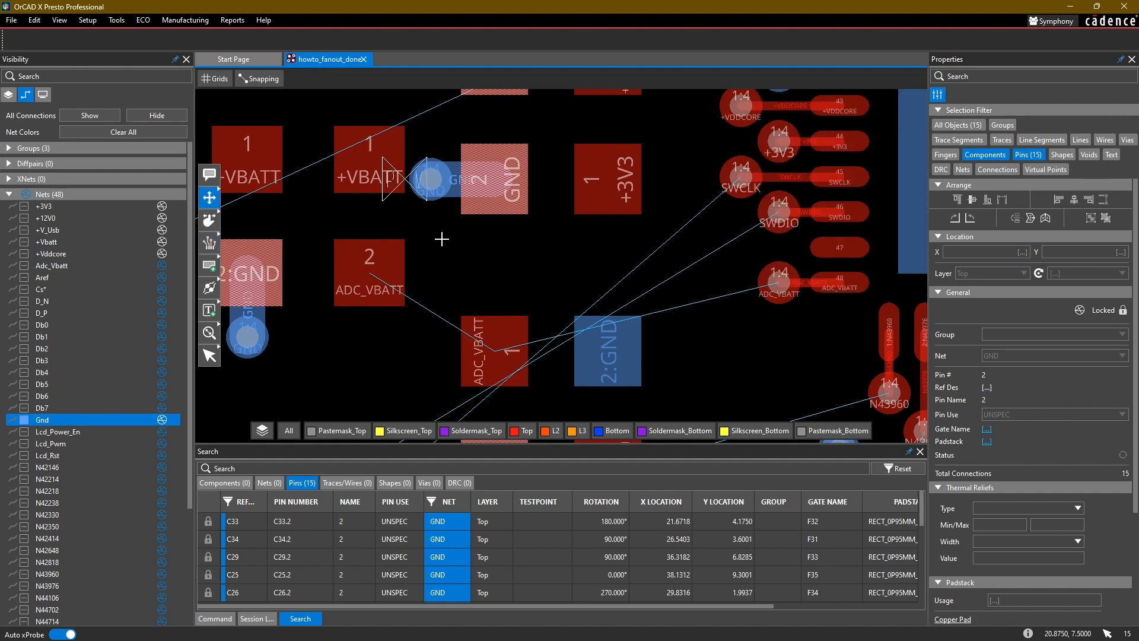
pyautogui.click(459, 482)
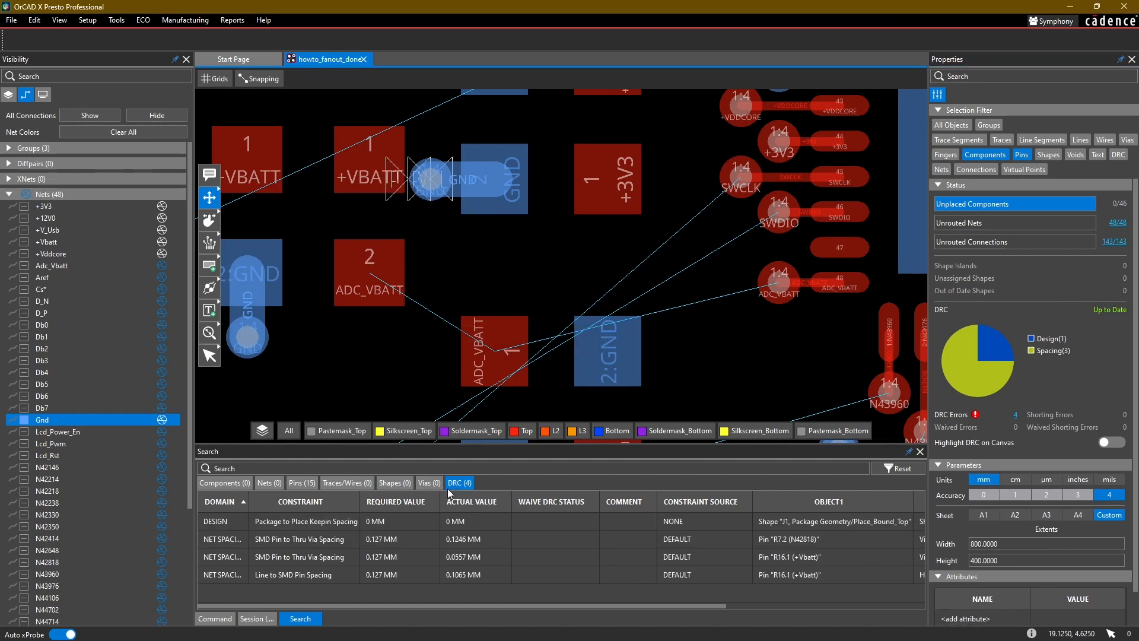
# - Slide the via off pin R7.2 to clear its SMD pin-to-thru-via spacing error
pyautogui.click(300, 540)
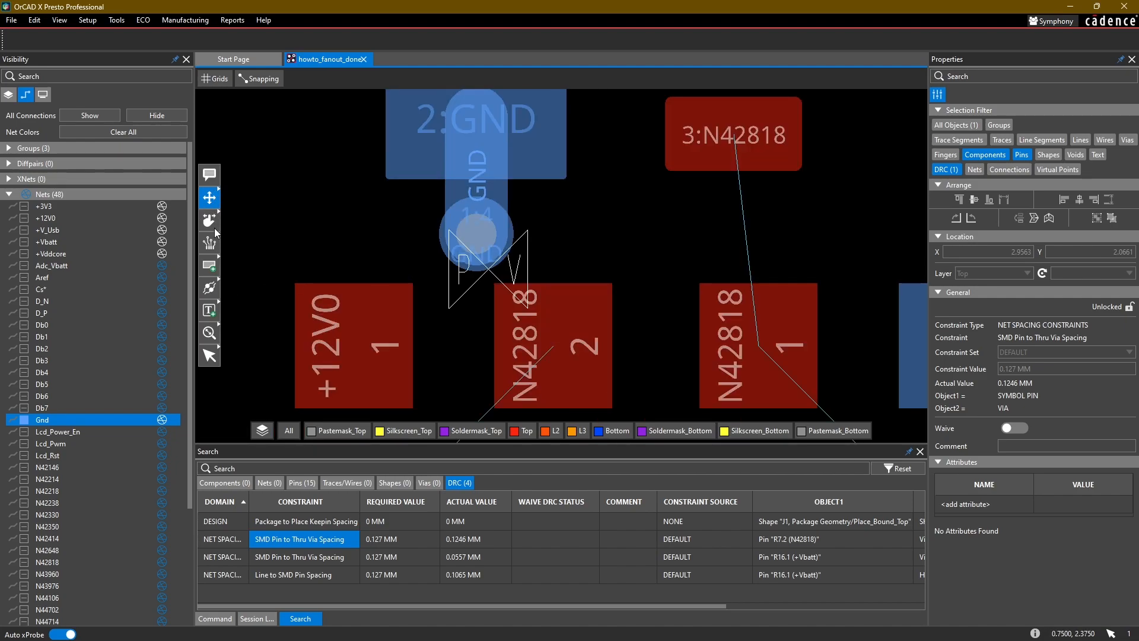
pyautogui.click(209, 220)
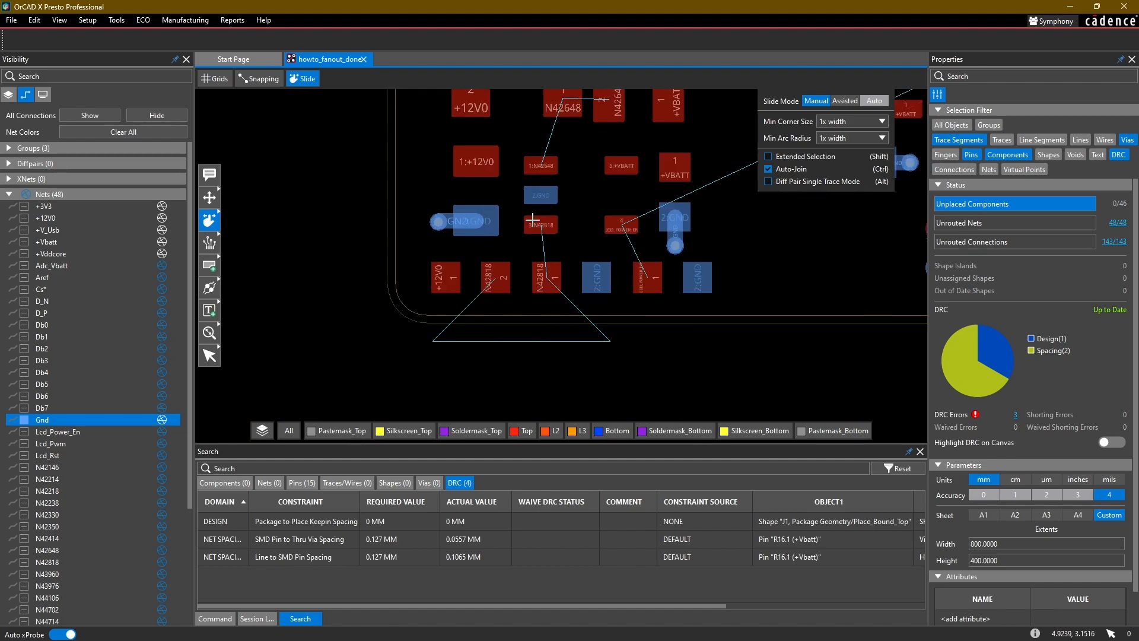
pyautogui.click(209, 242)
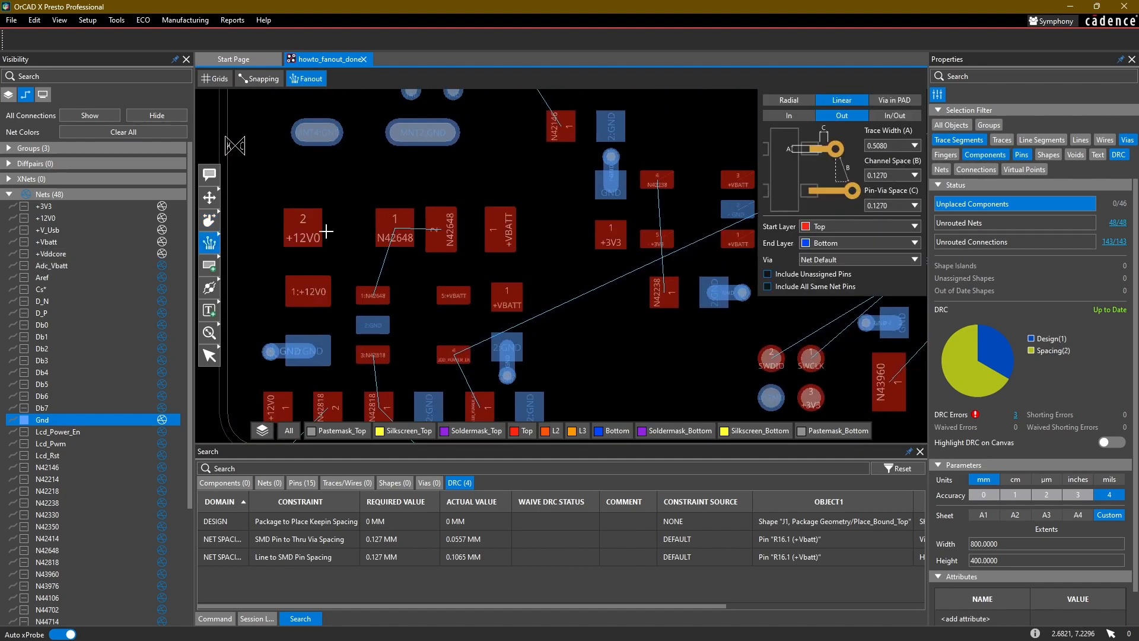